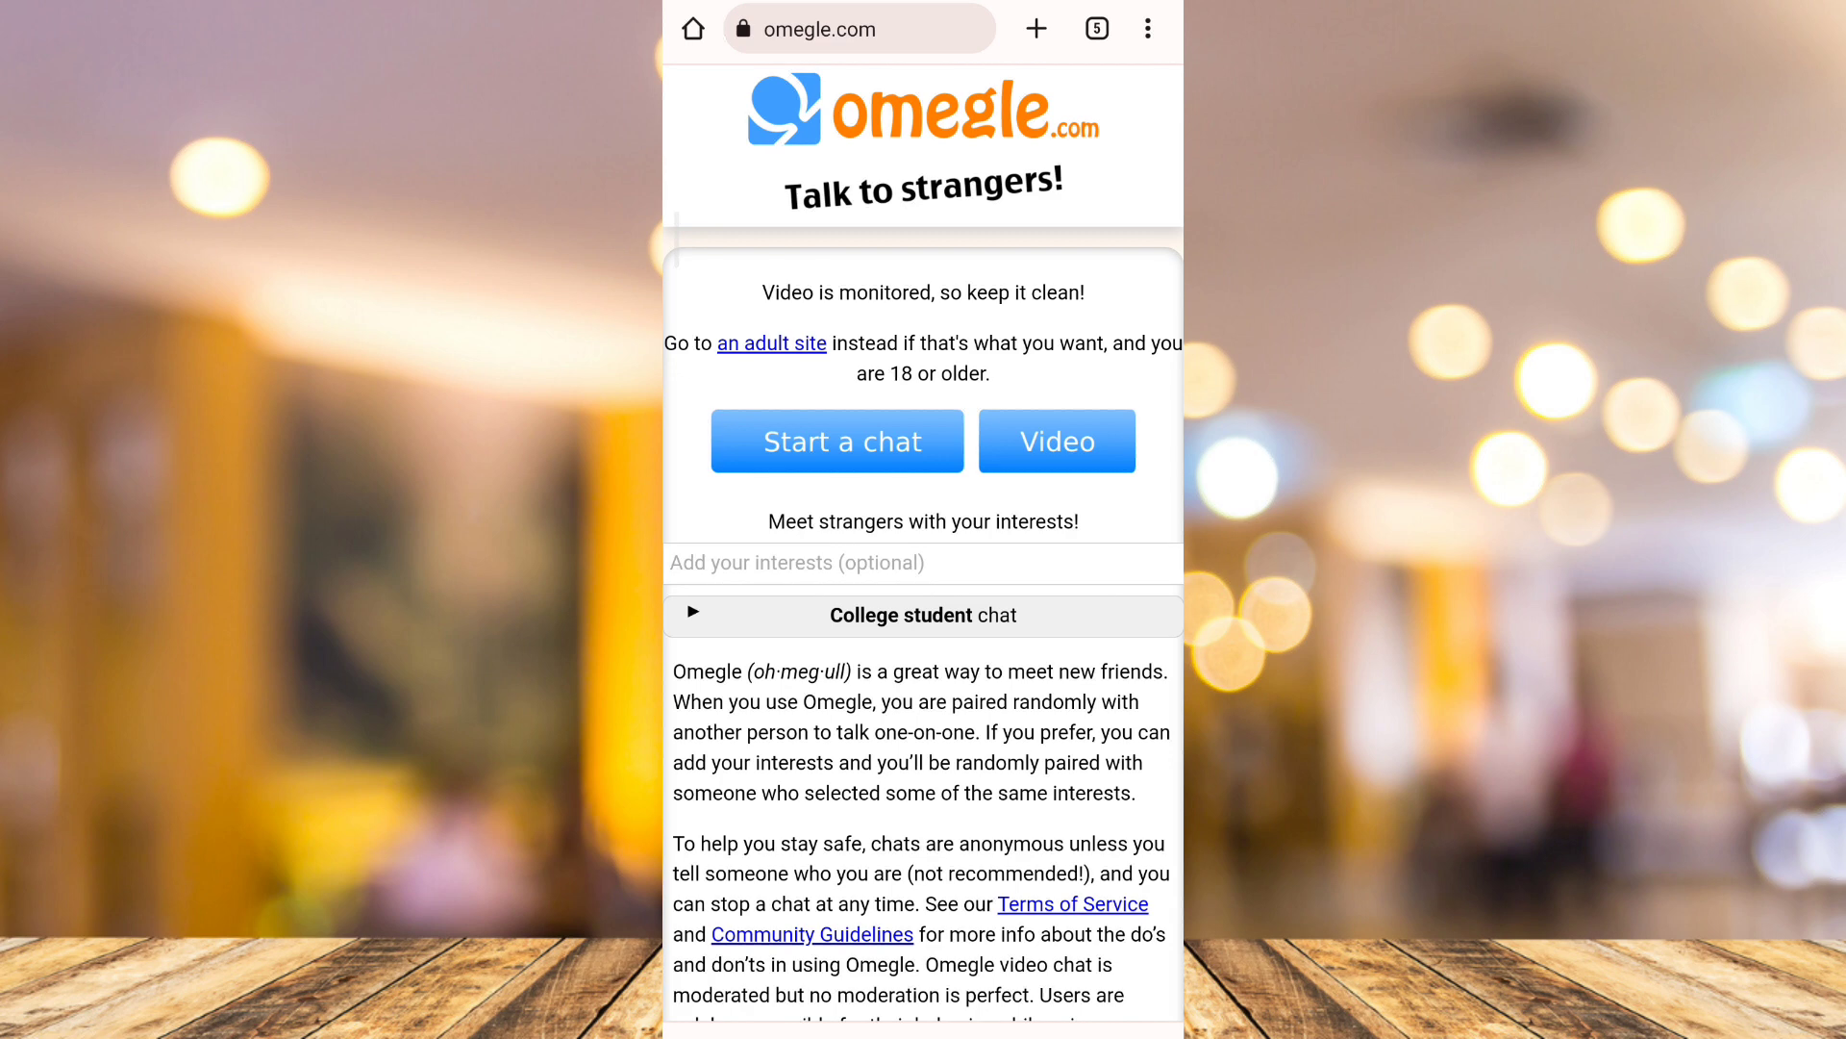
Step: Open Chrome Settings from the three-dot menu and scroll down to the Advanced section
{"action": "left_click", "coordinate": [1147, 28]}
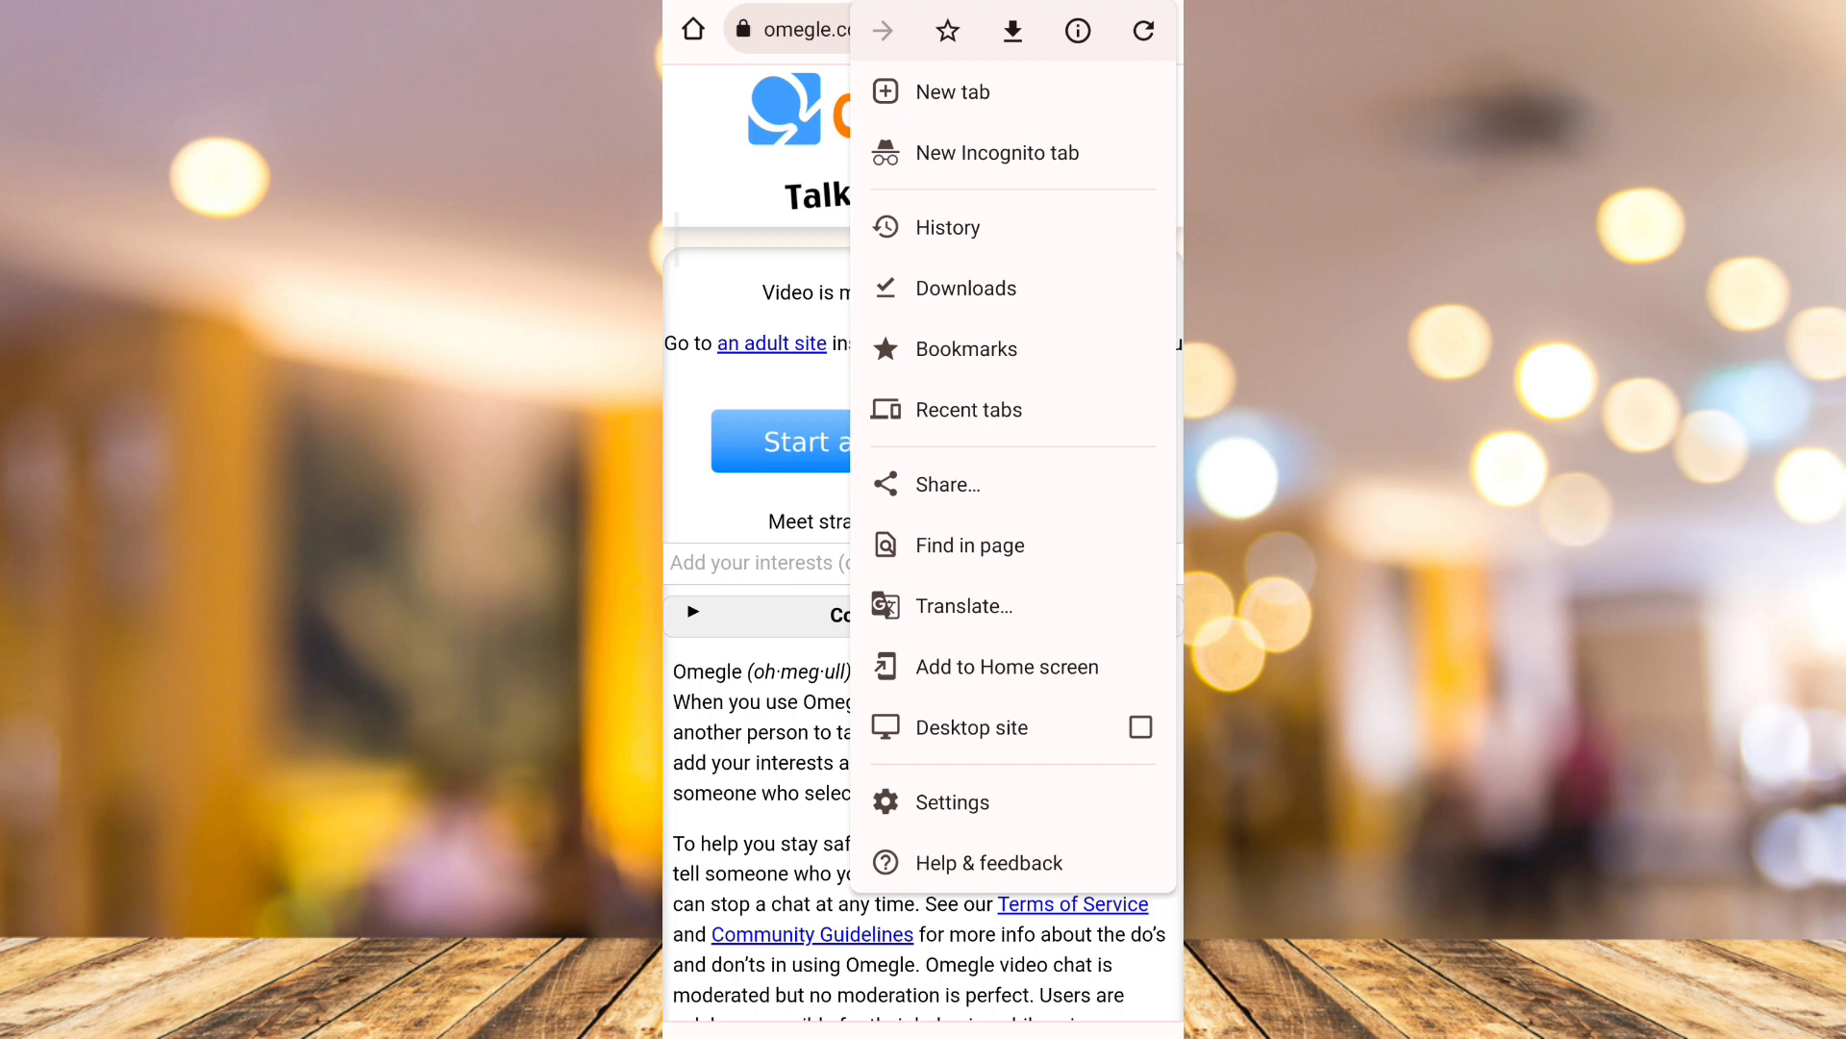
{"action": "left_click", "coordinate": [951, 802]}
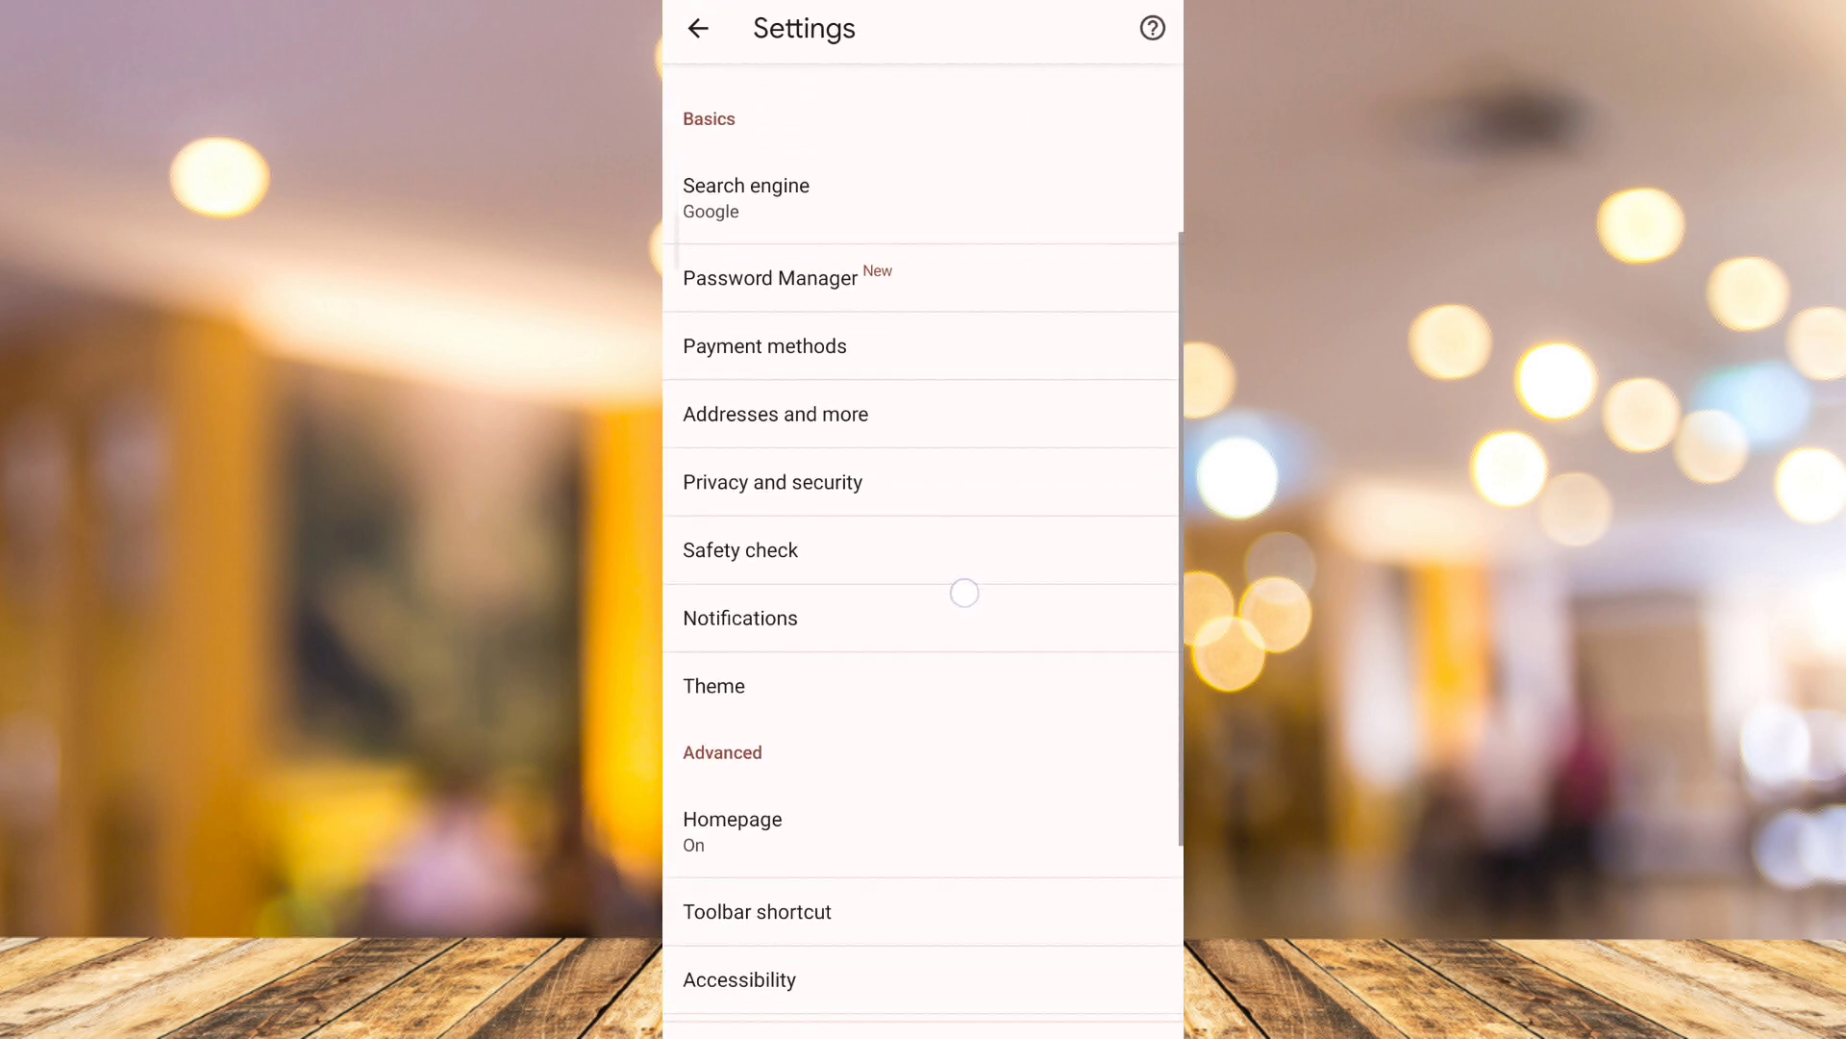
{"action": "scroll", "scroll_direction": "down", "scroll_amount": 3}
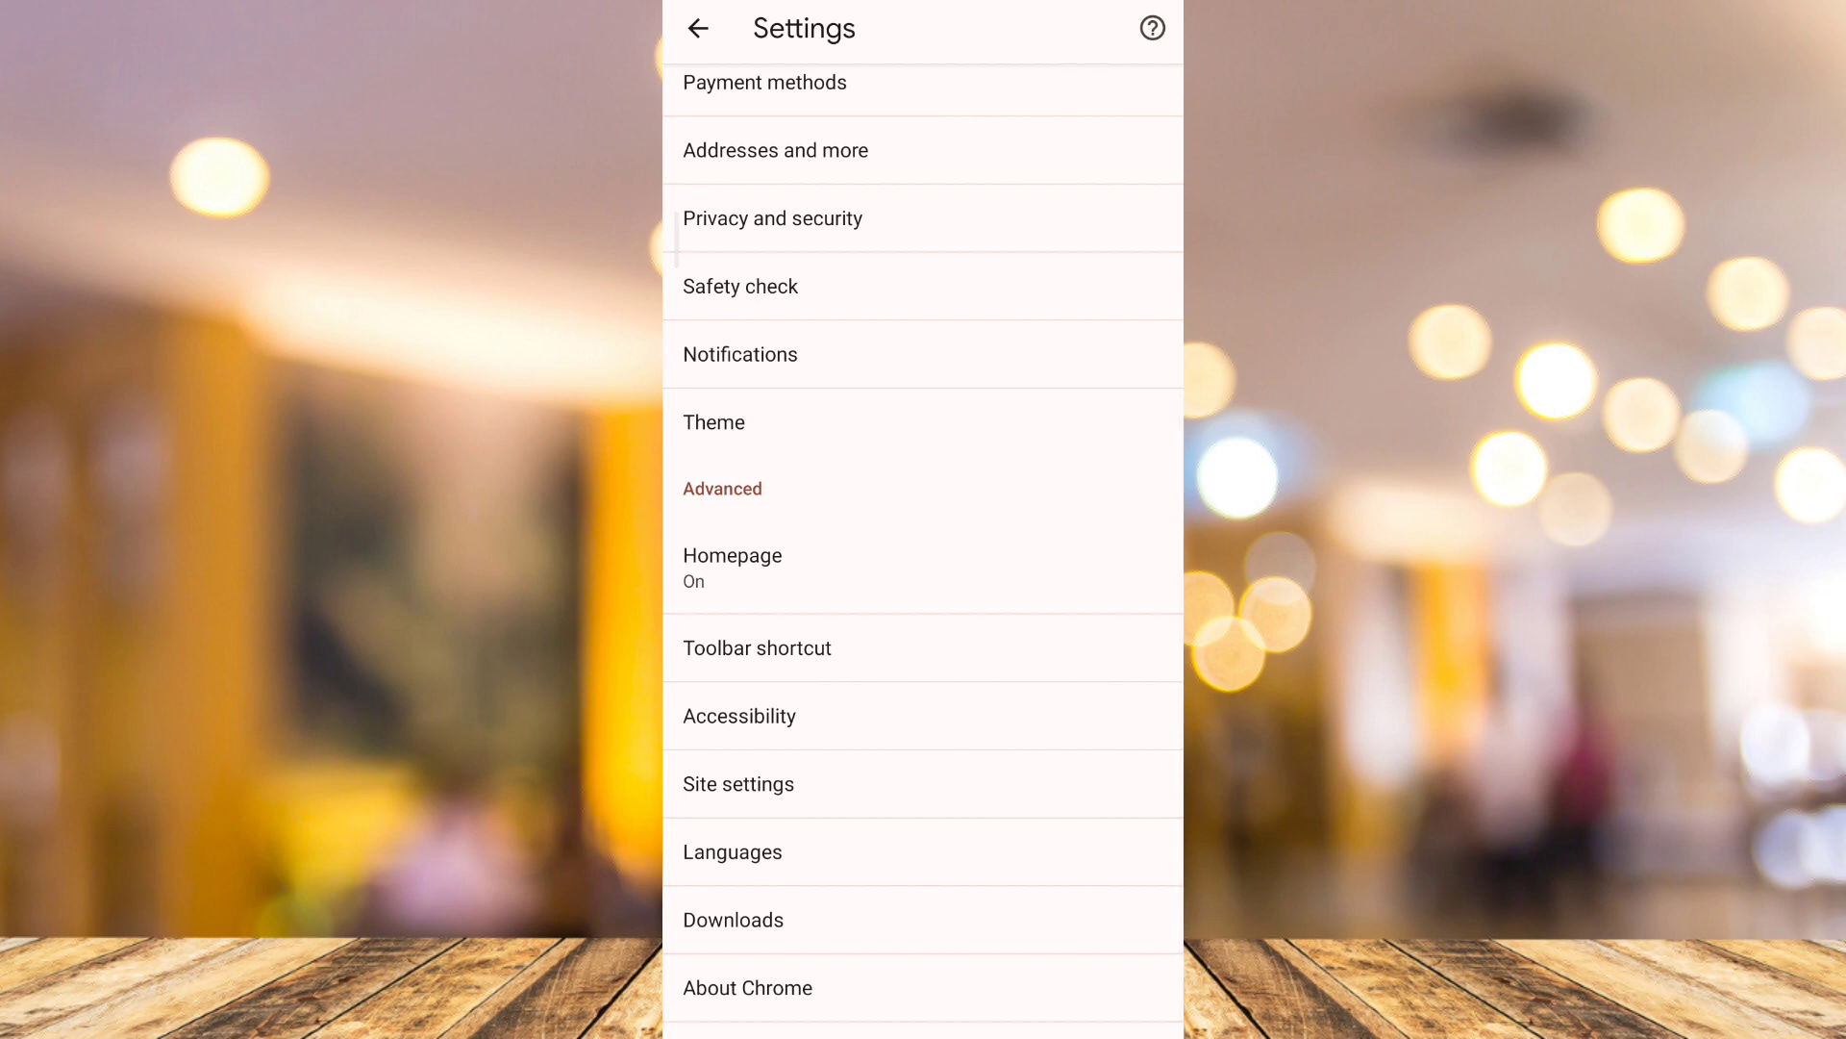
Step: In Site settings, check that Third-party cookies stays on 'Allow third-party cookies', then go back
{"action": "left_click", "coordinate": [739, 783]}
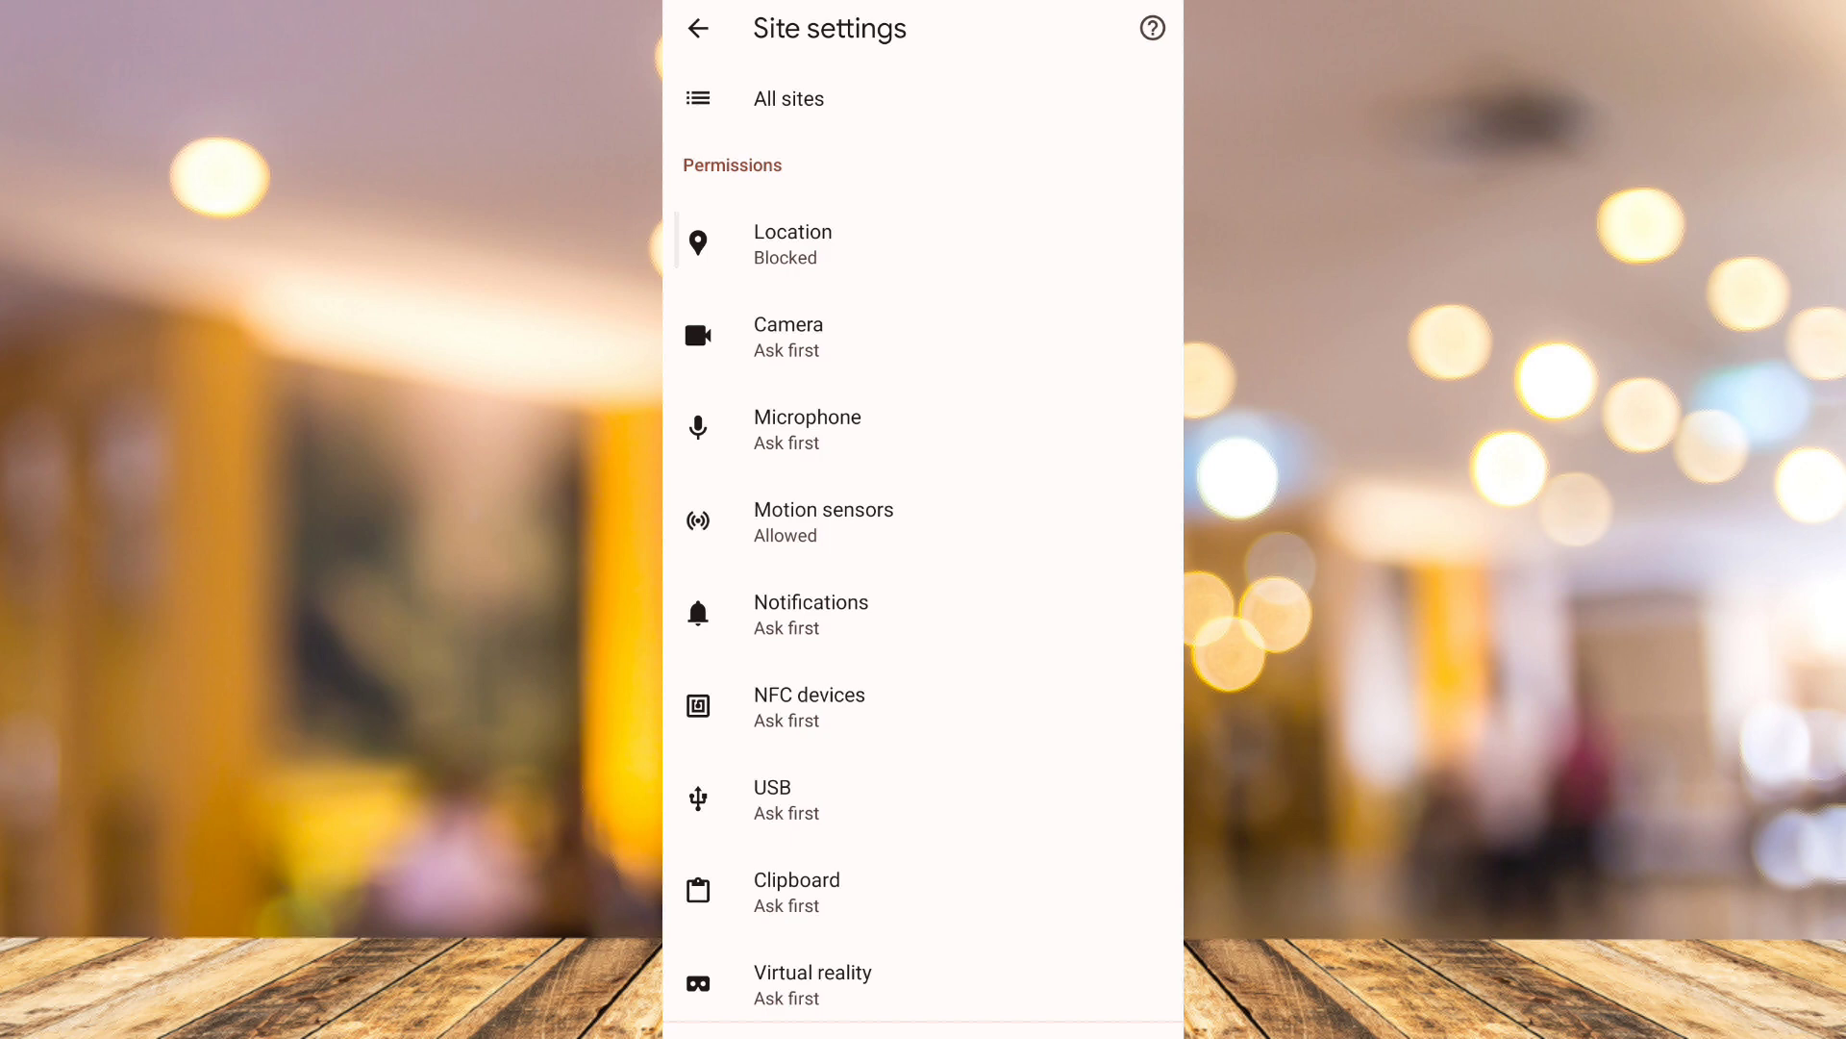
{"action": "scroll", "scroll_direction": "down", "scroll_amount": 3}
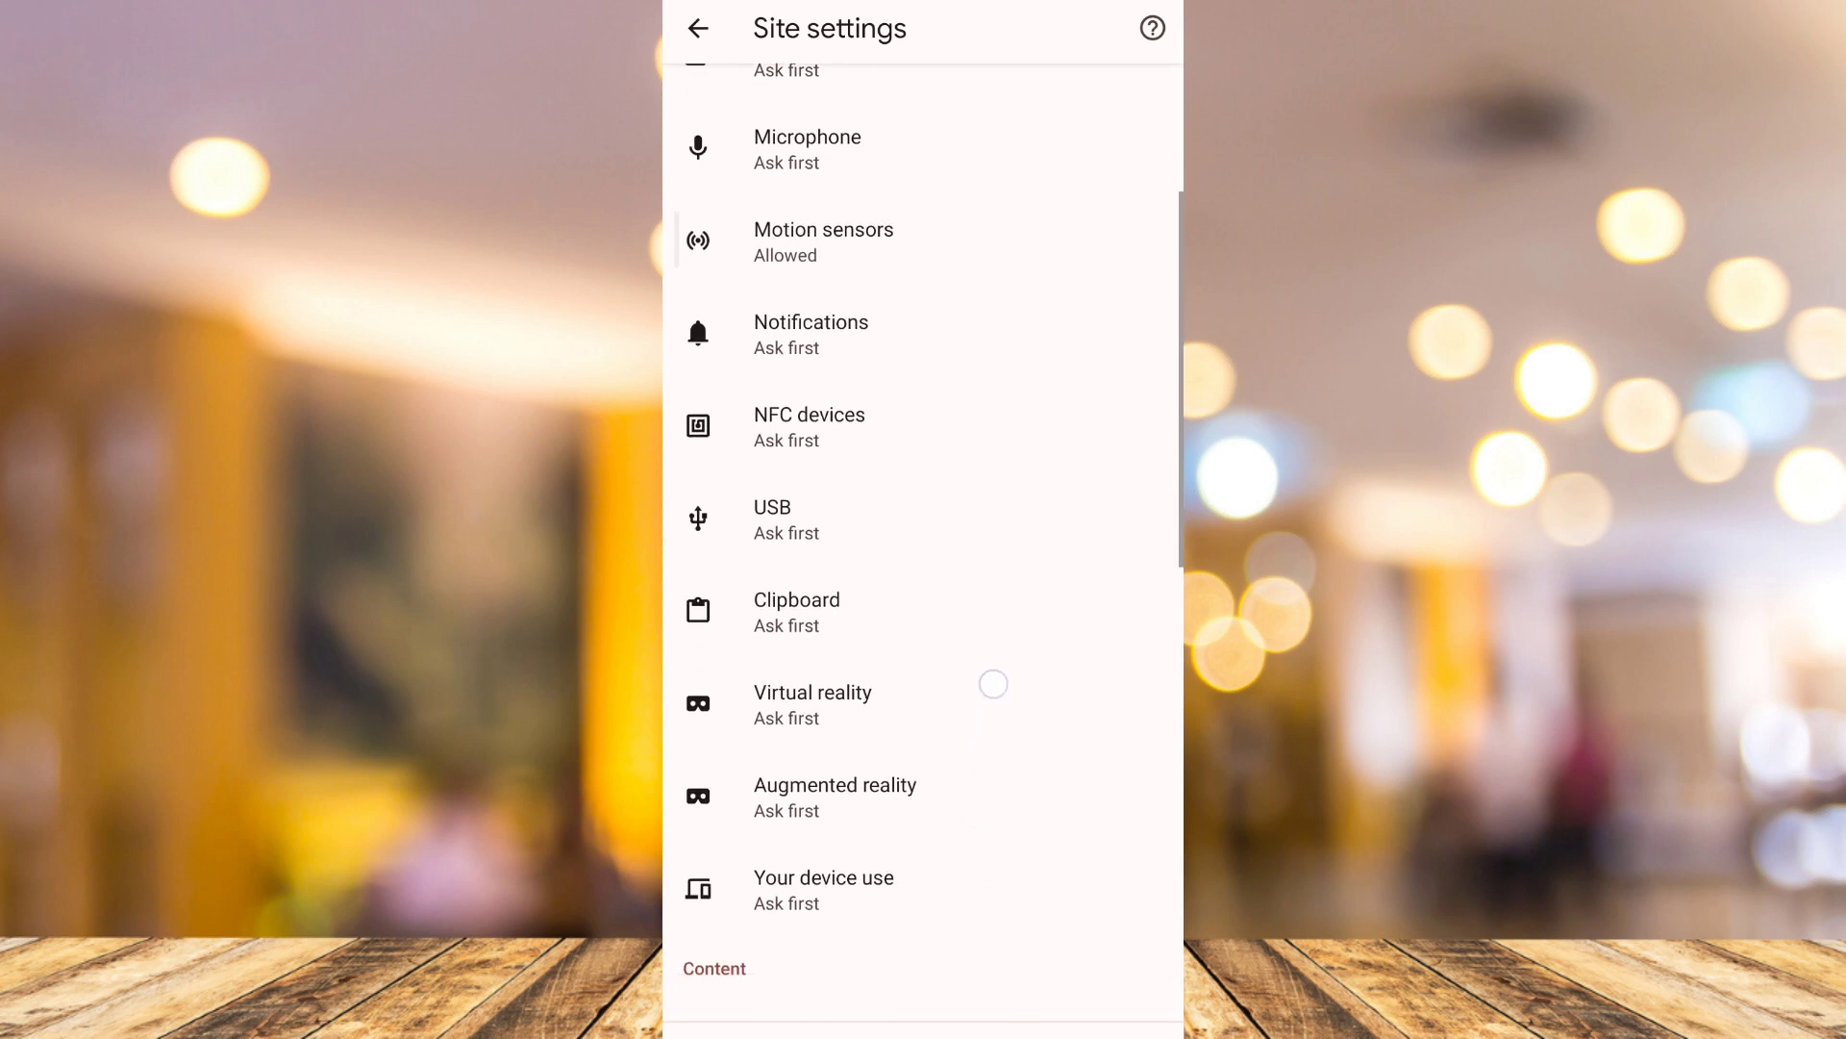
{"action": "scroll", "scroll_direction": "down", "scroll_amount": 3}
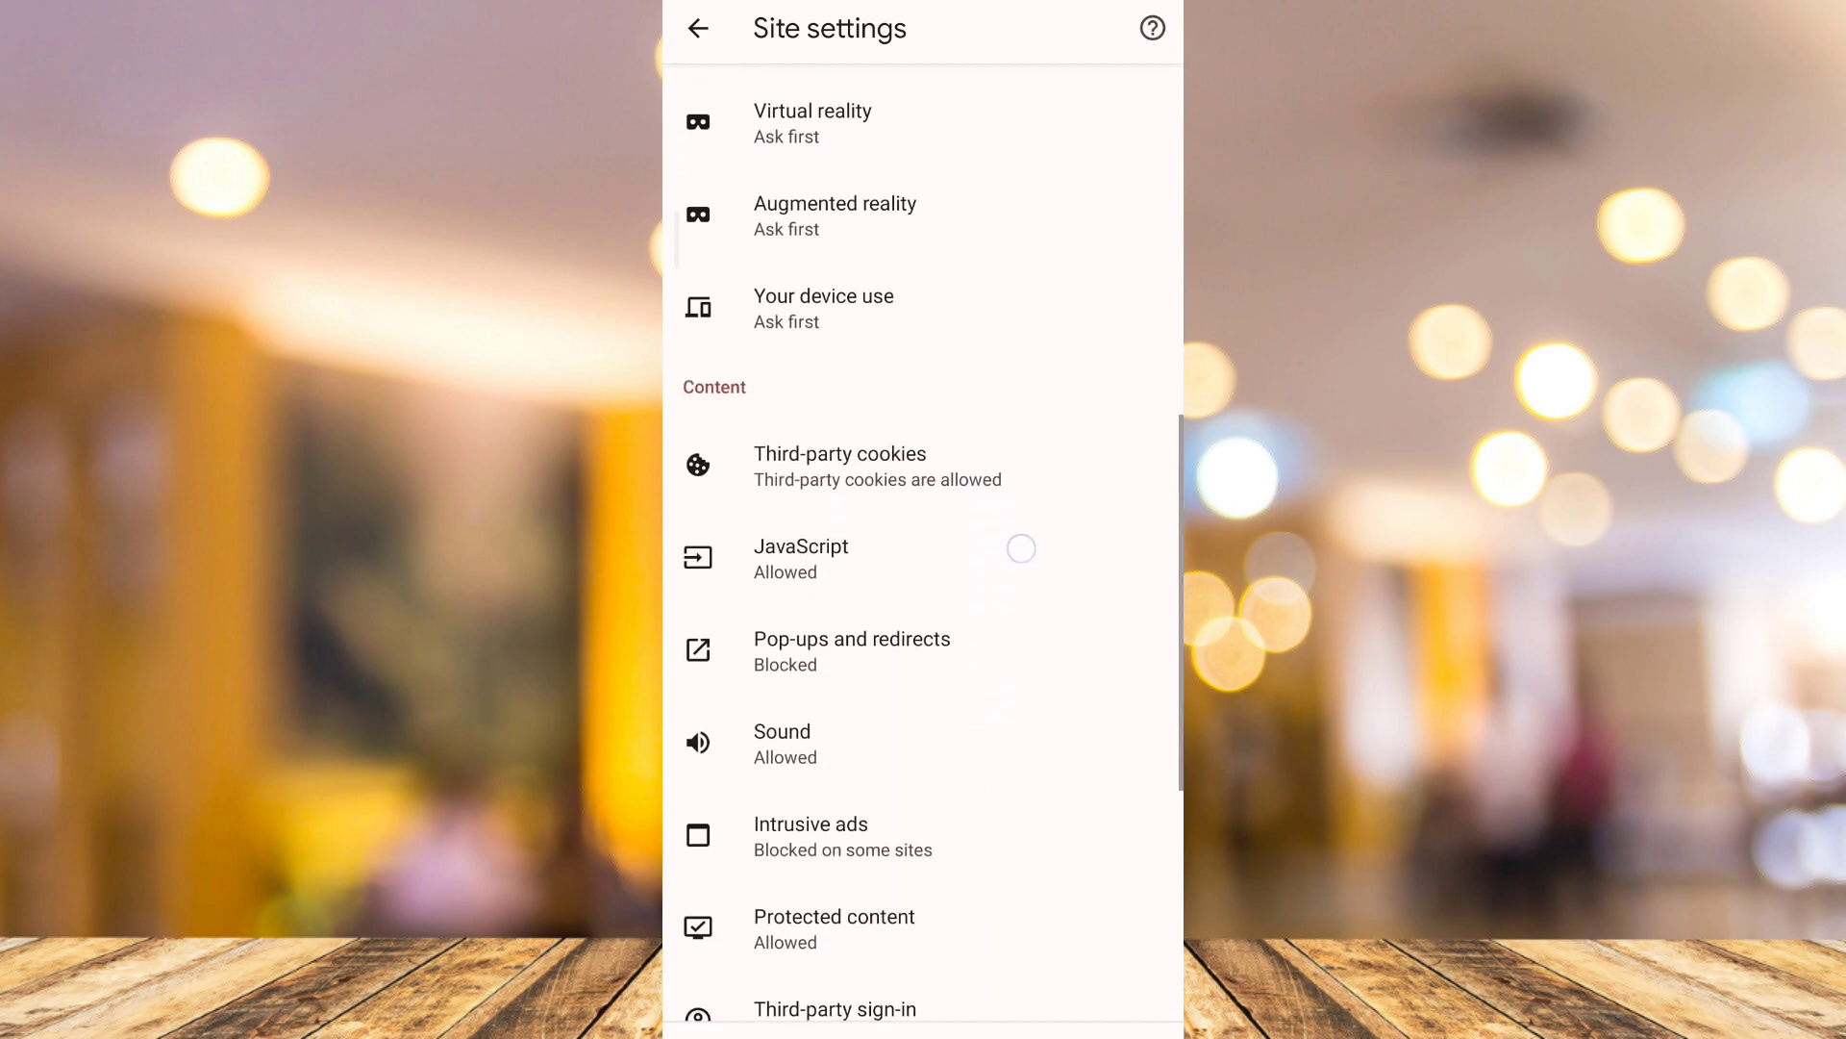
{"action": "left_click", "coordinate": [840, 466]}
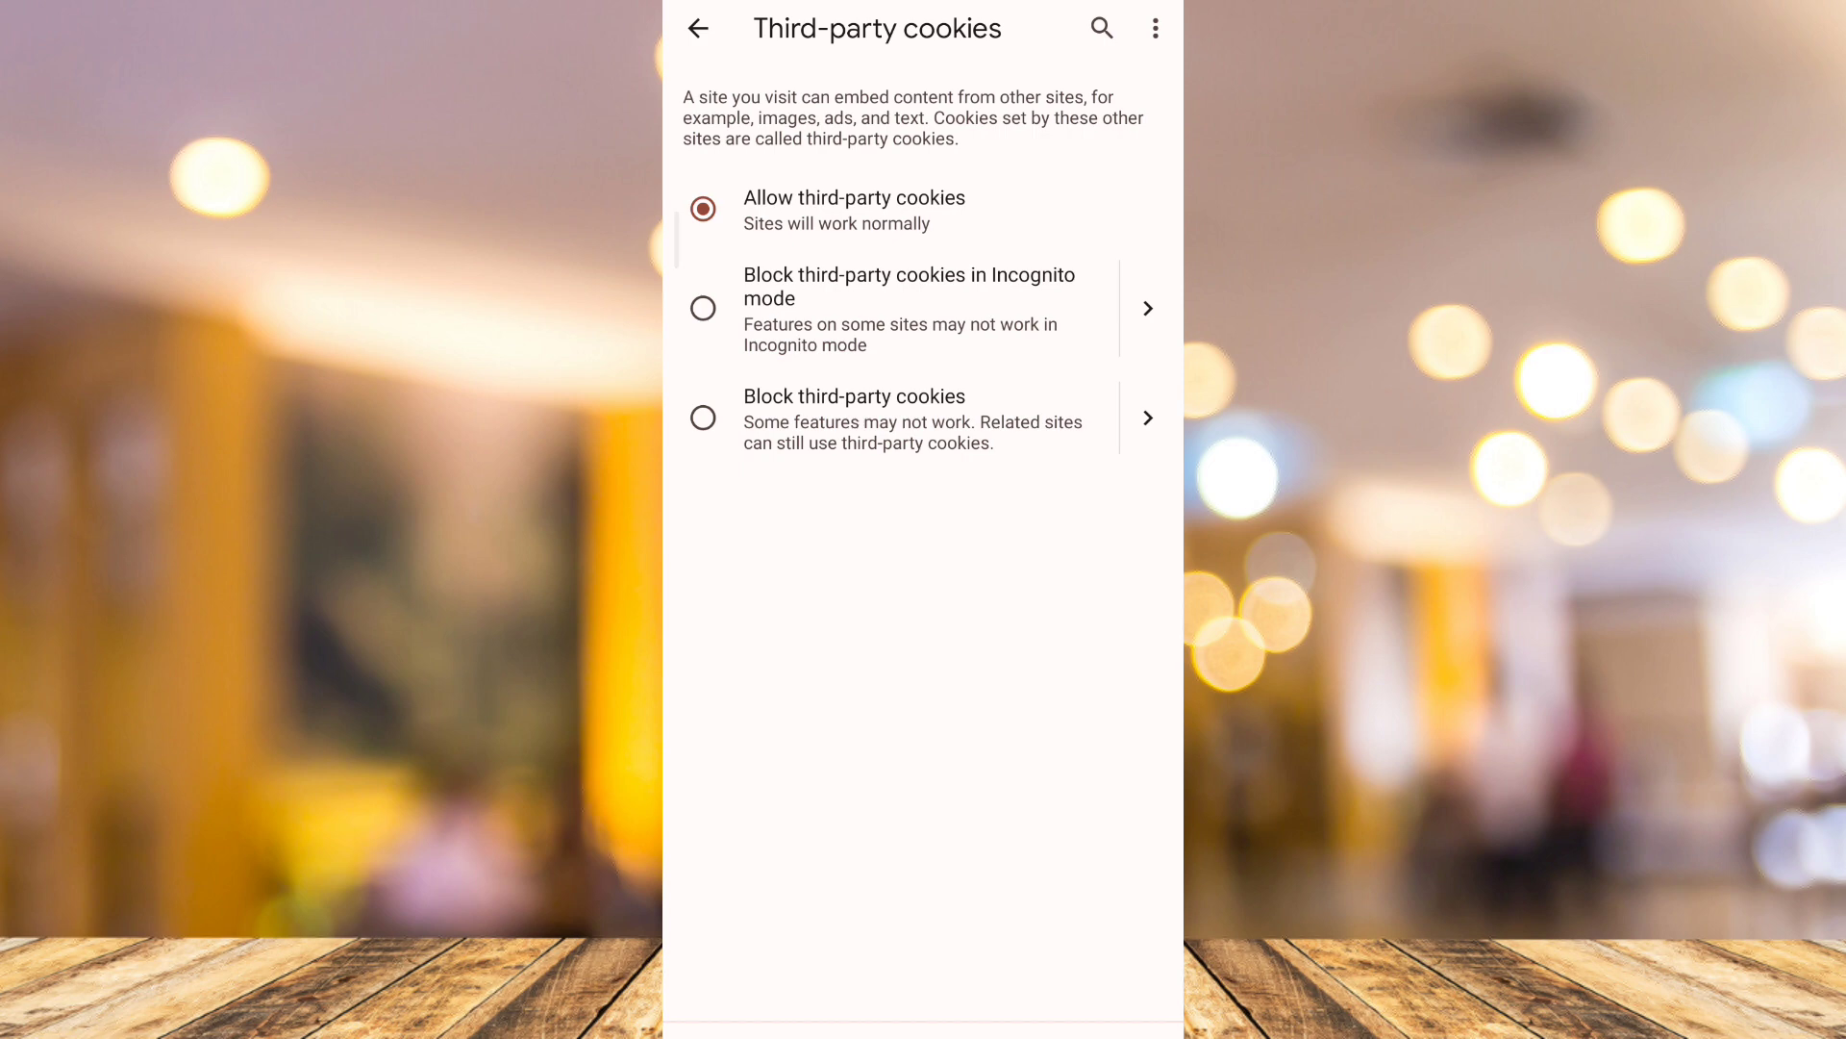
{"action": "left_click", "coordinate": [697, 28]}
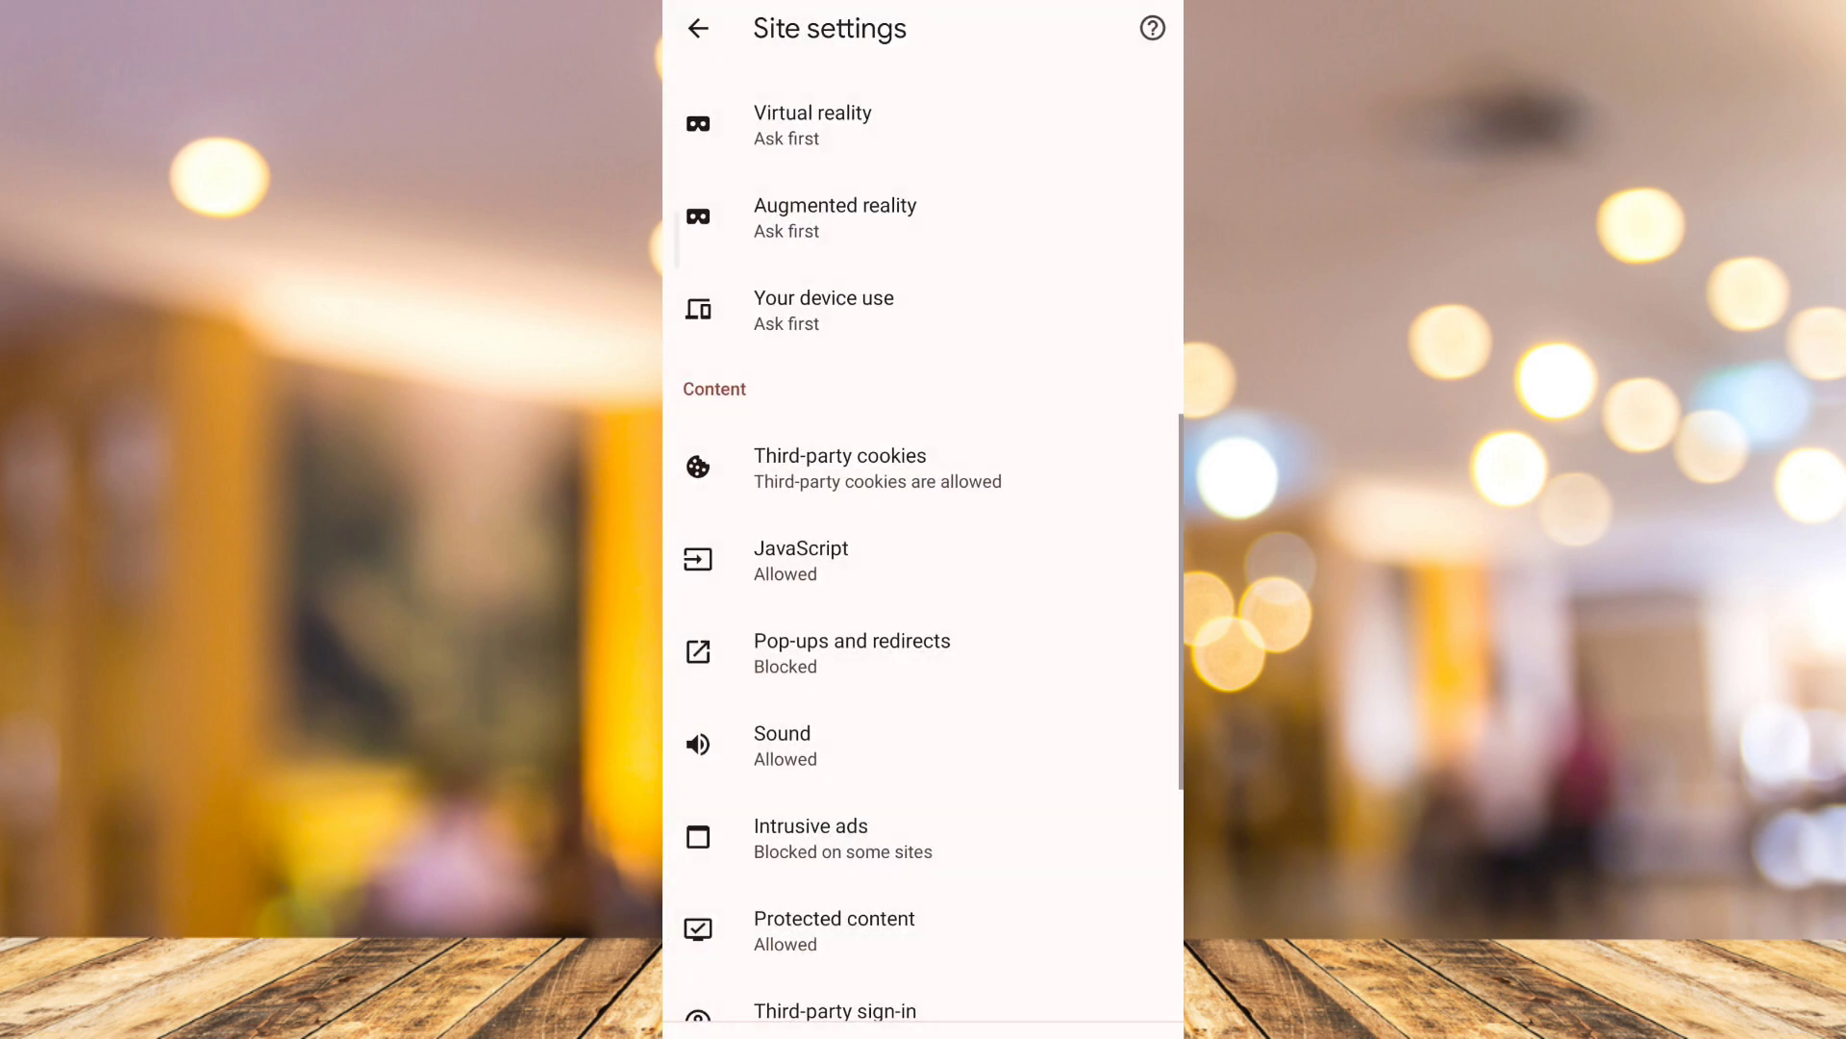
{"action": "scroll", "scroll_direction": "up", "scroll_amount": 3}
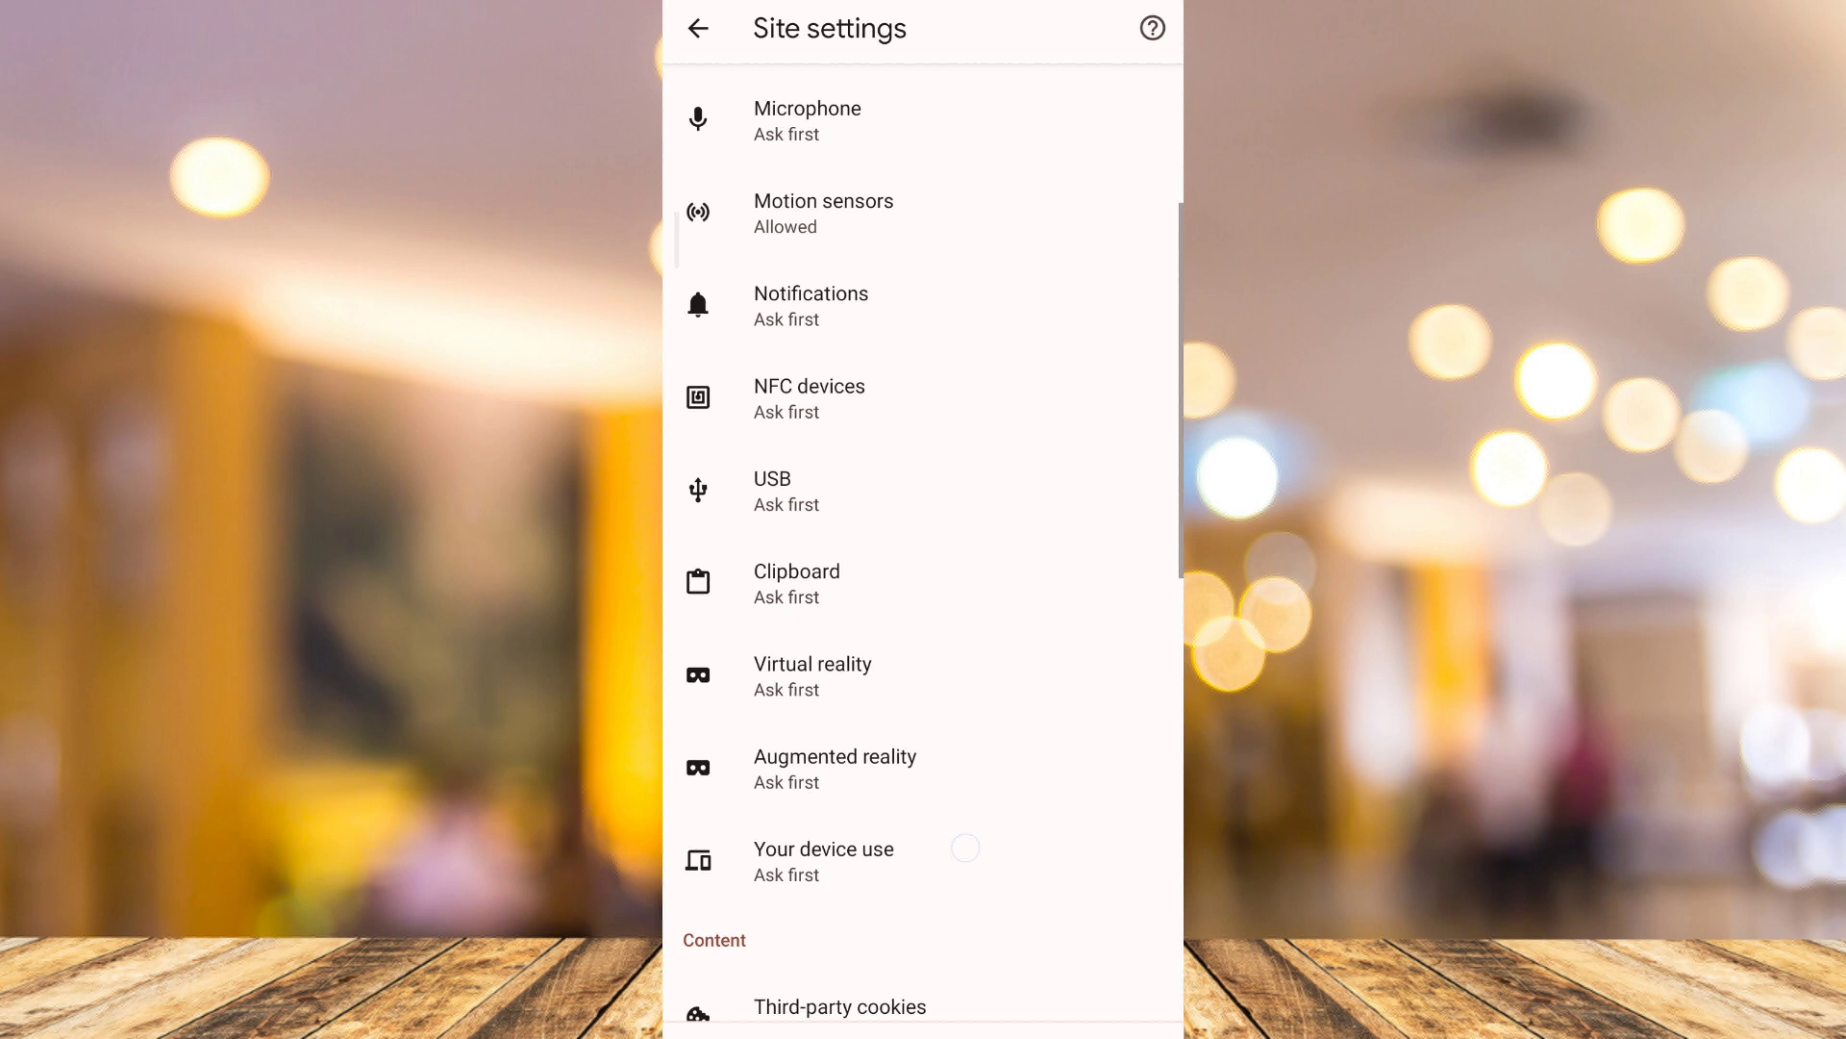
{"action": "left_click", "coordinate": [796, 582]}
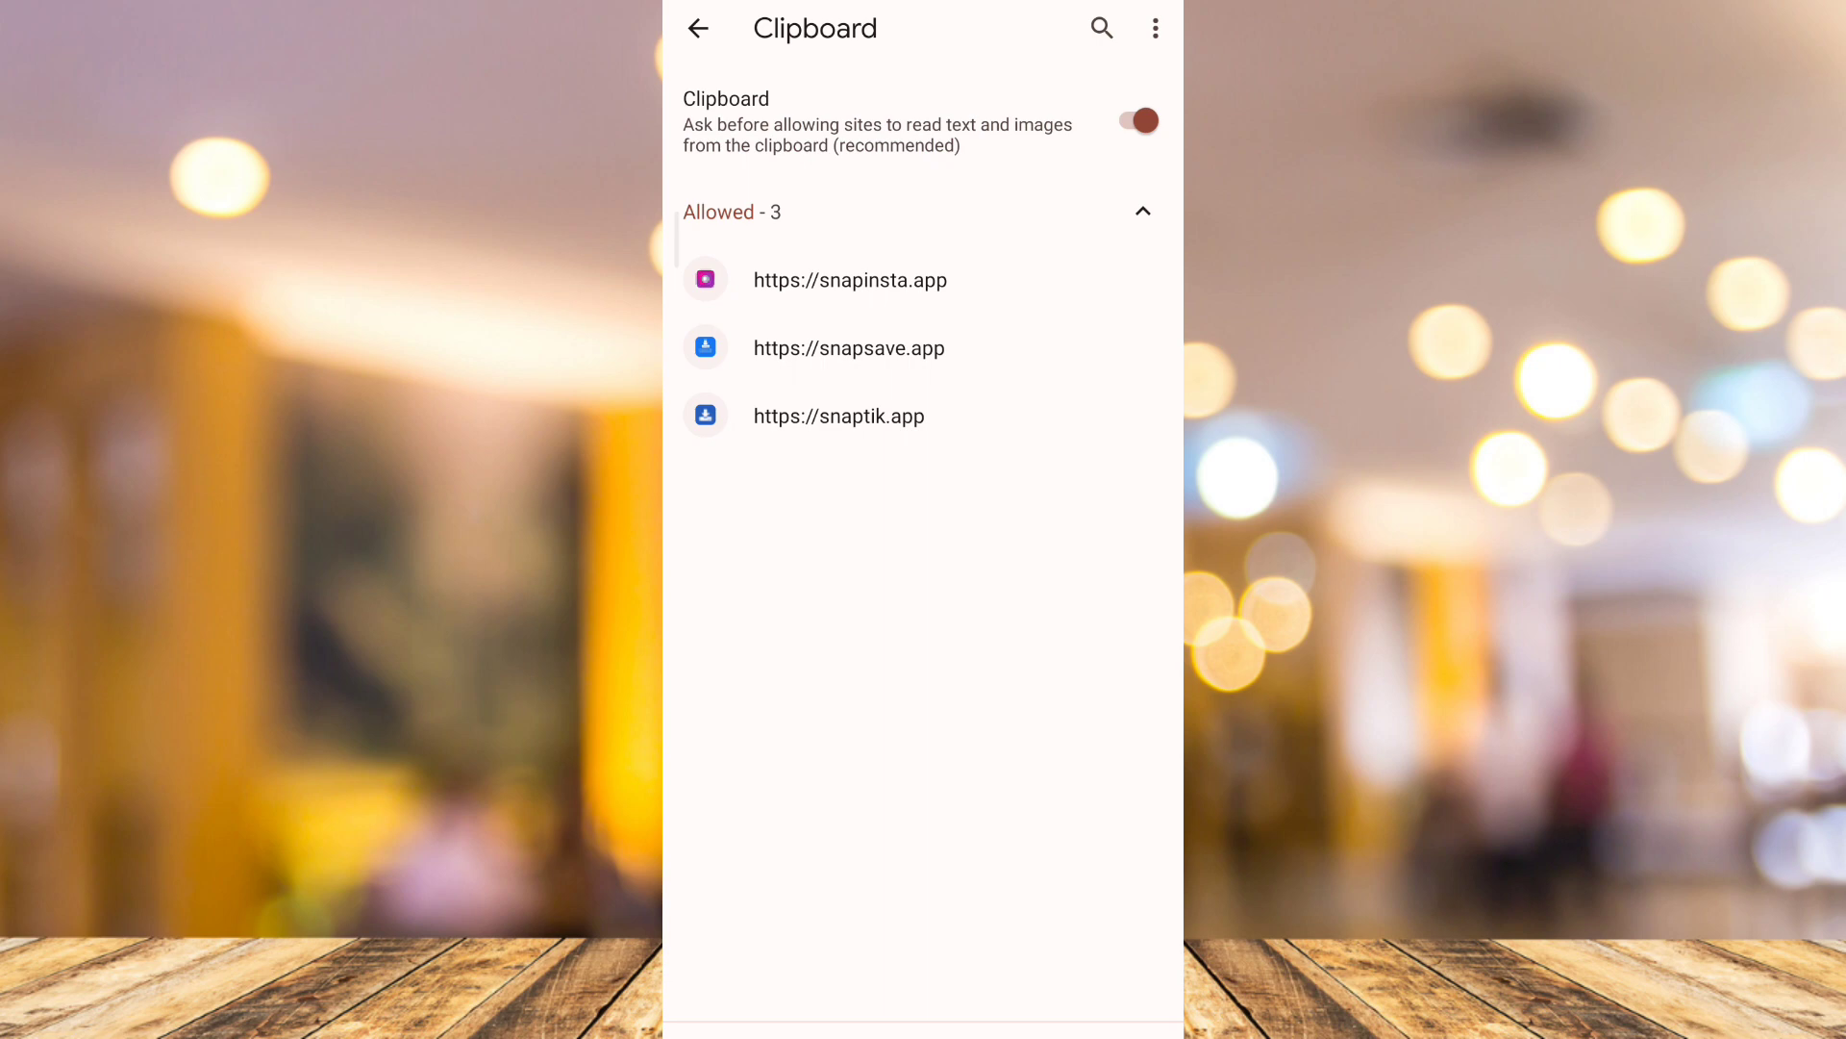
{"action": "left_click", "coordinate": [697, 28]}
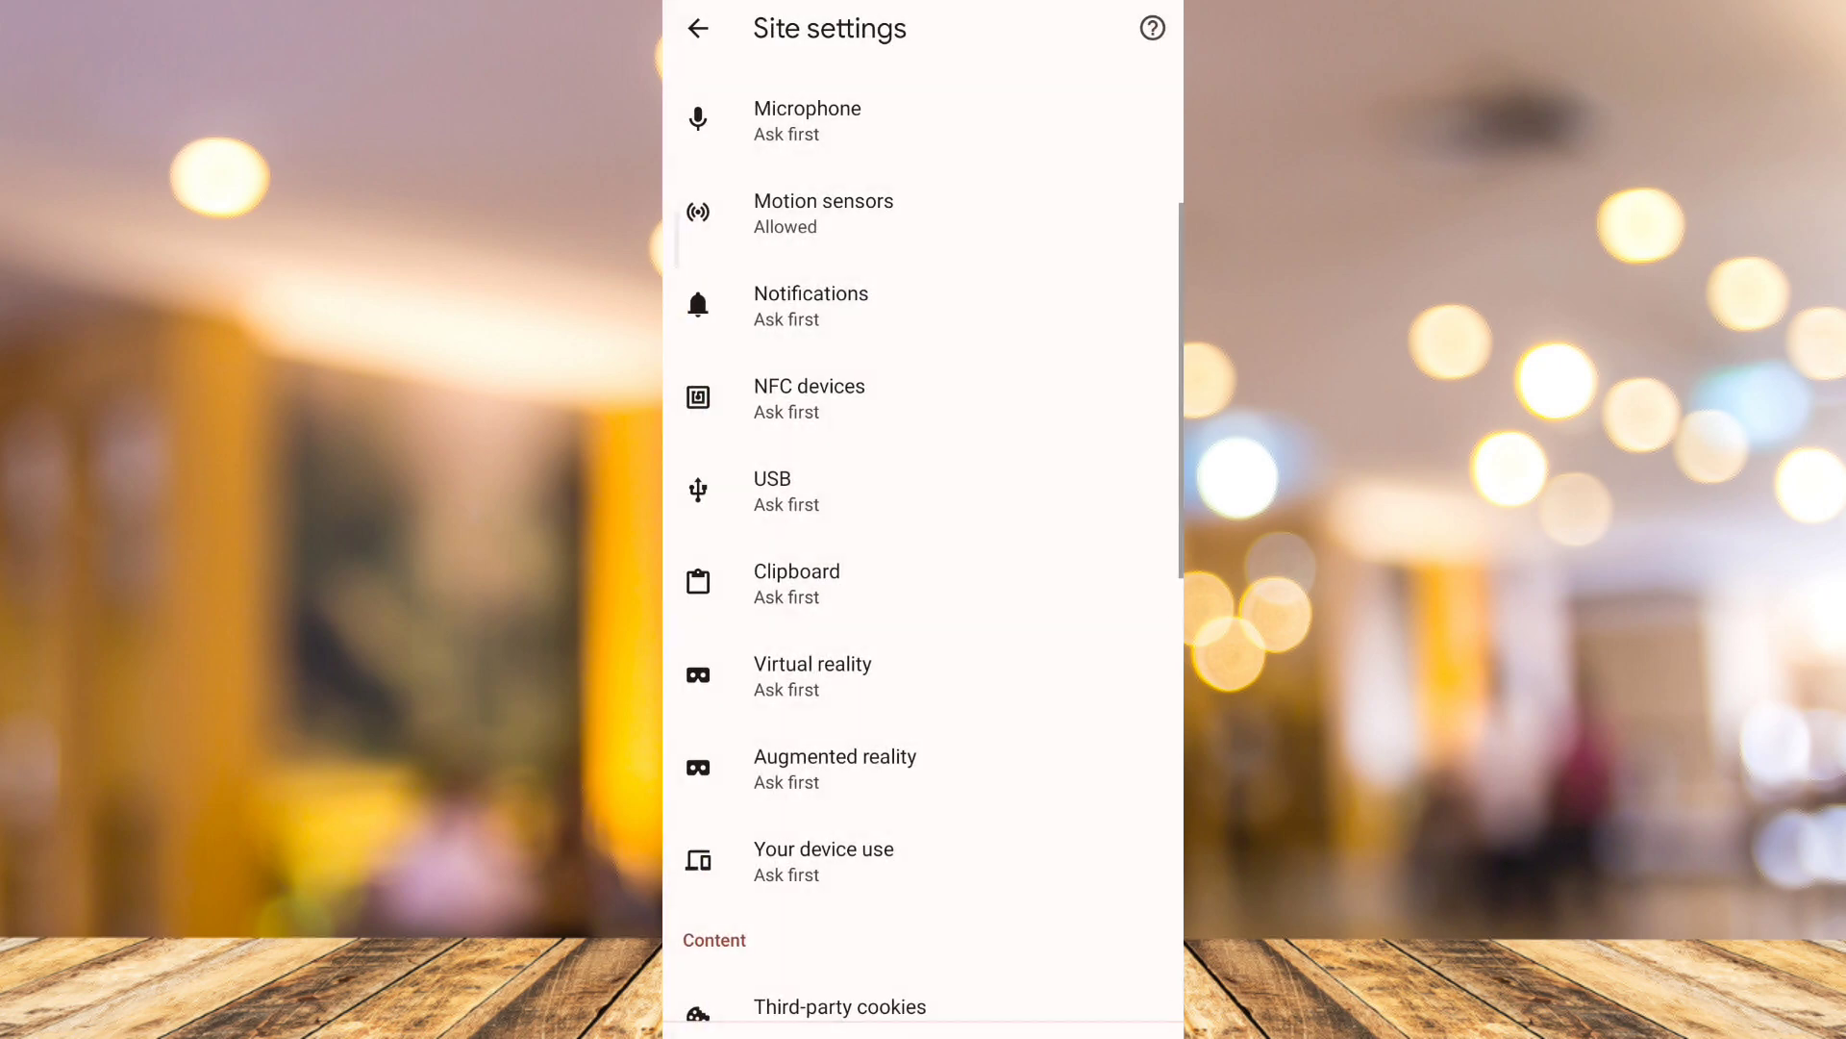
{"action": "left_click", "coordinate": [979, 972]}
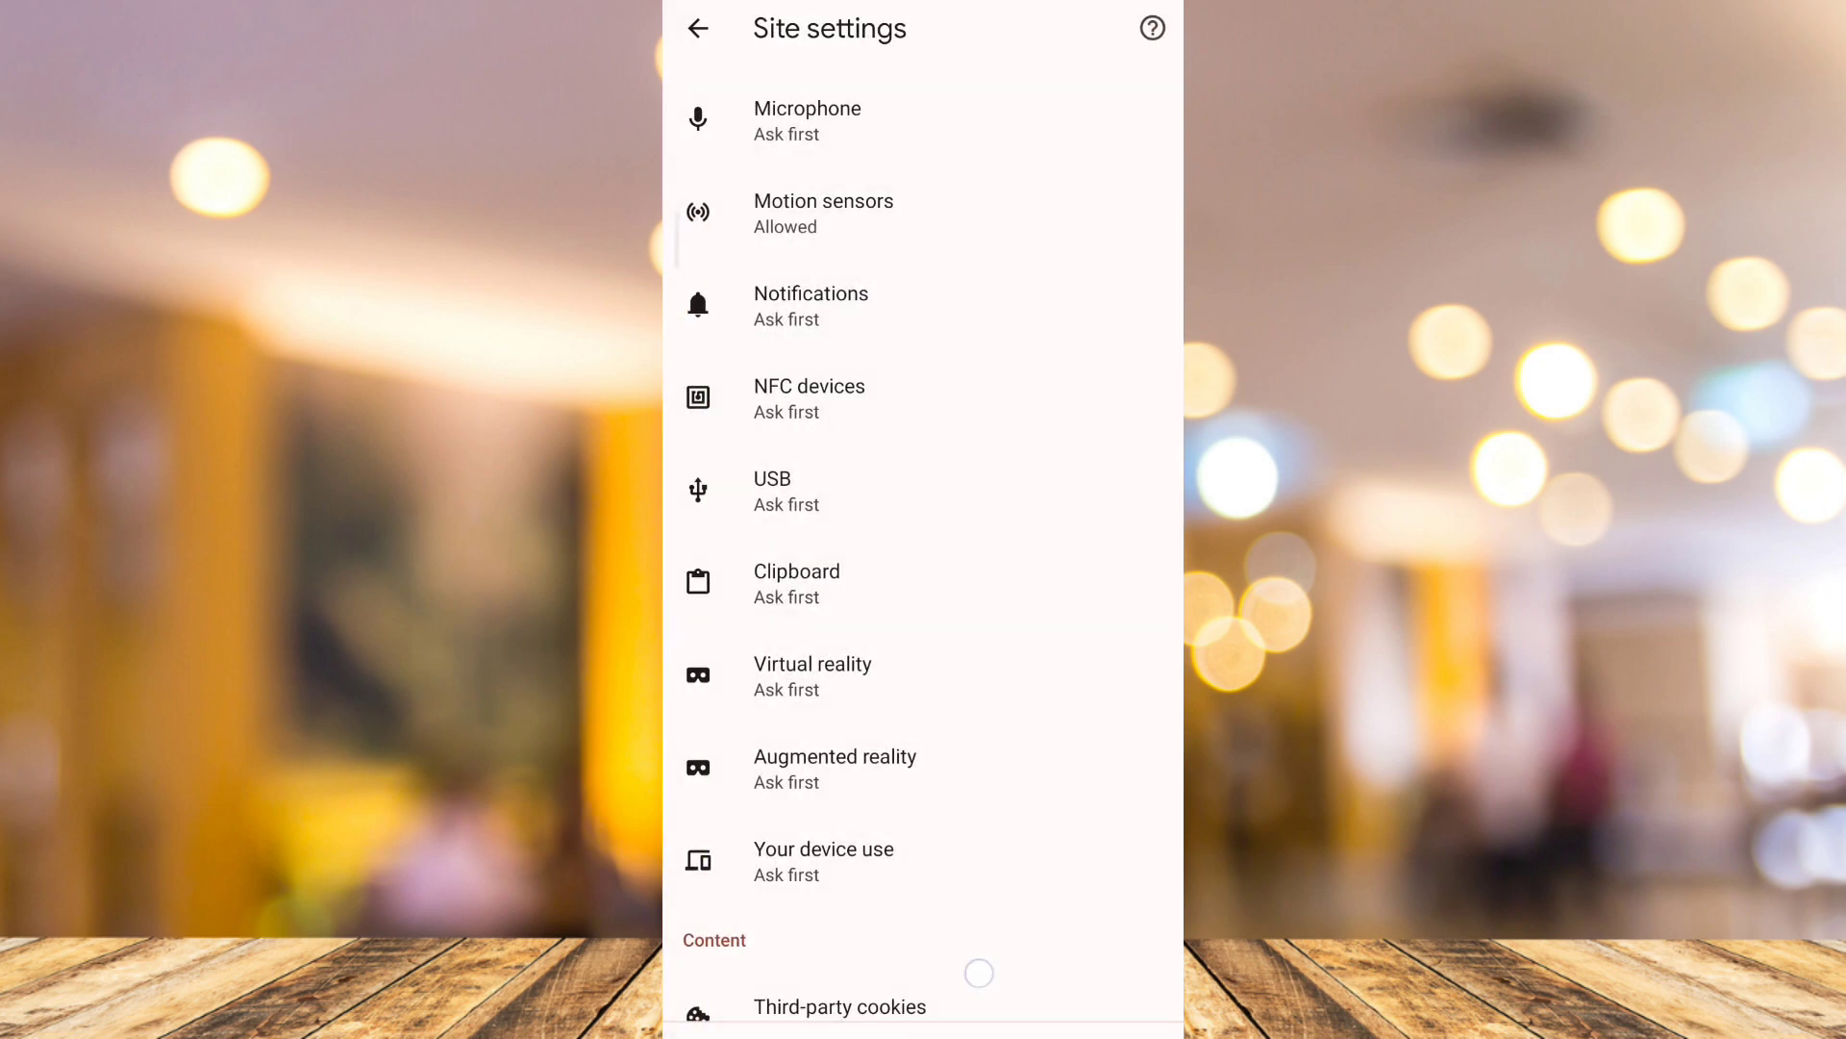
{"action": "scroll", "scroll_direction": "down", "scroll_amount": 3}
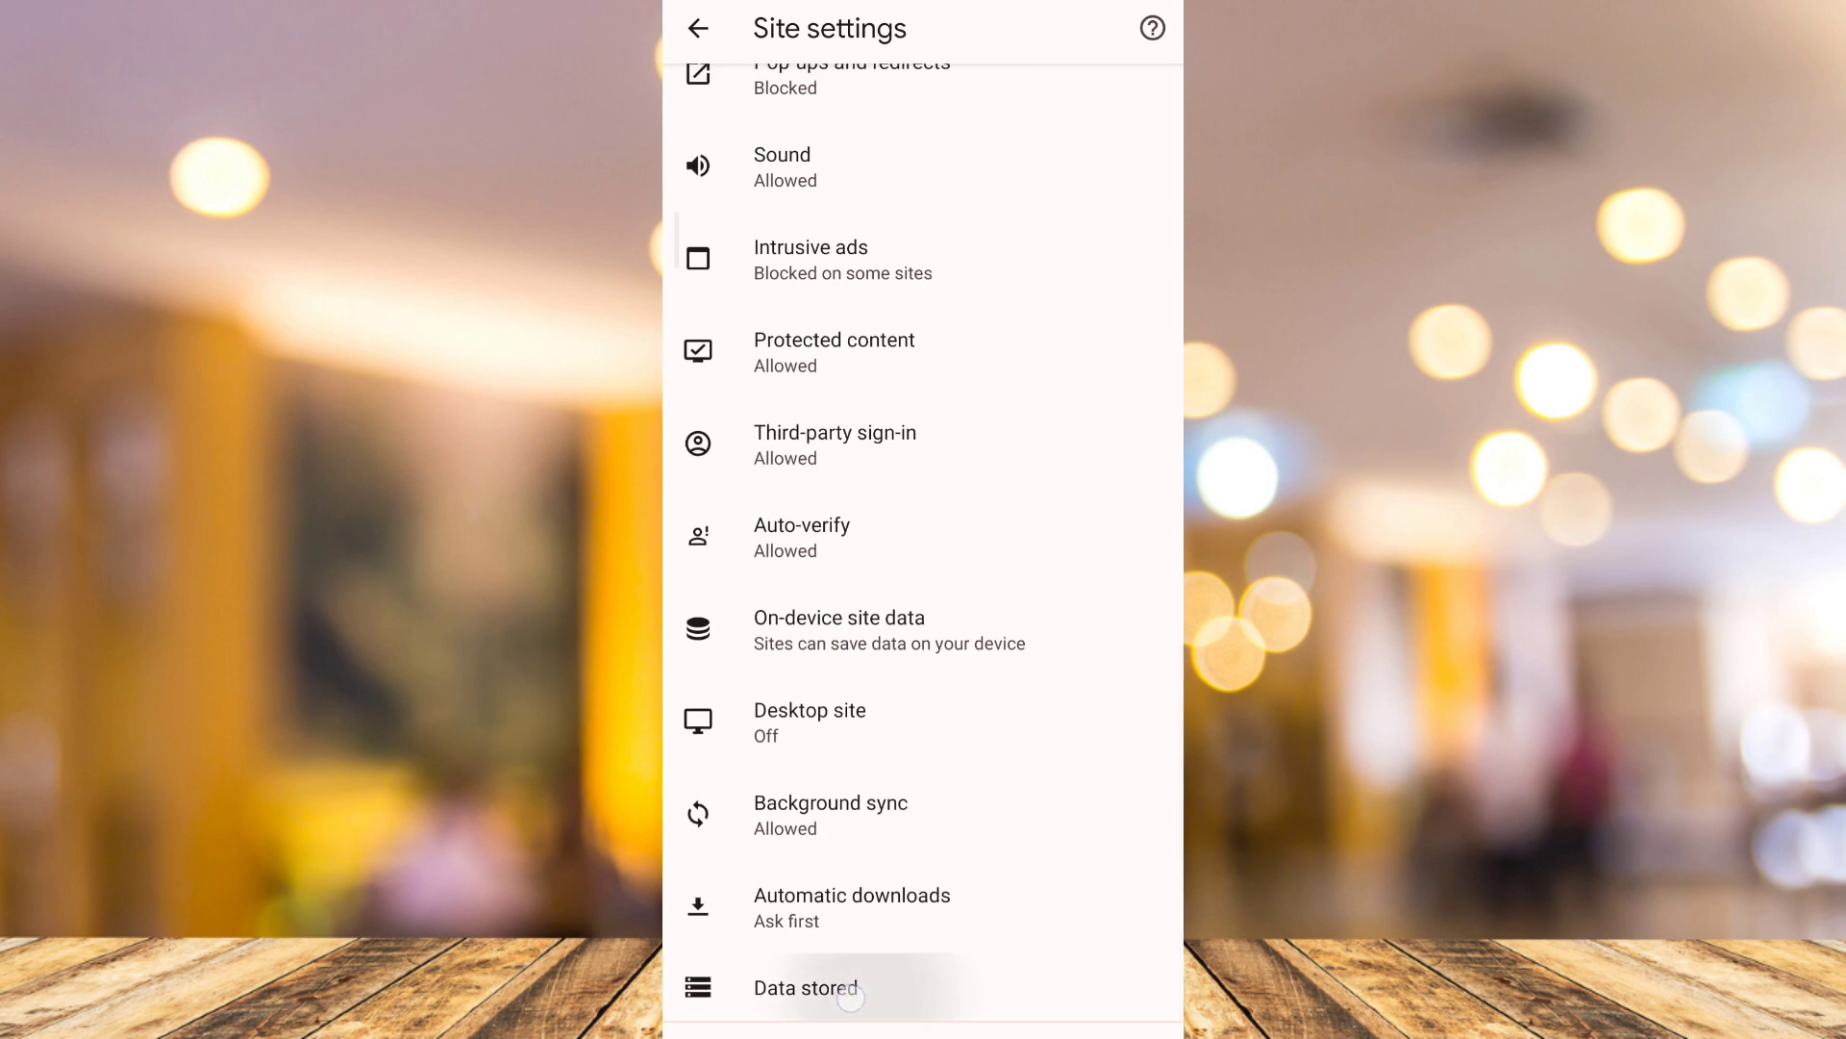
Step: Under Data stored, run Clear all data and confirm Clear, then go back to Settings
{"action": "left_click", "coordinate": [807, 988]}
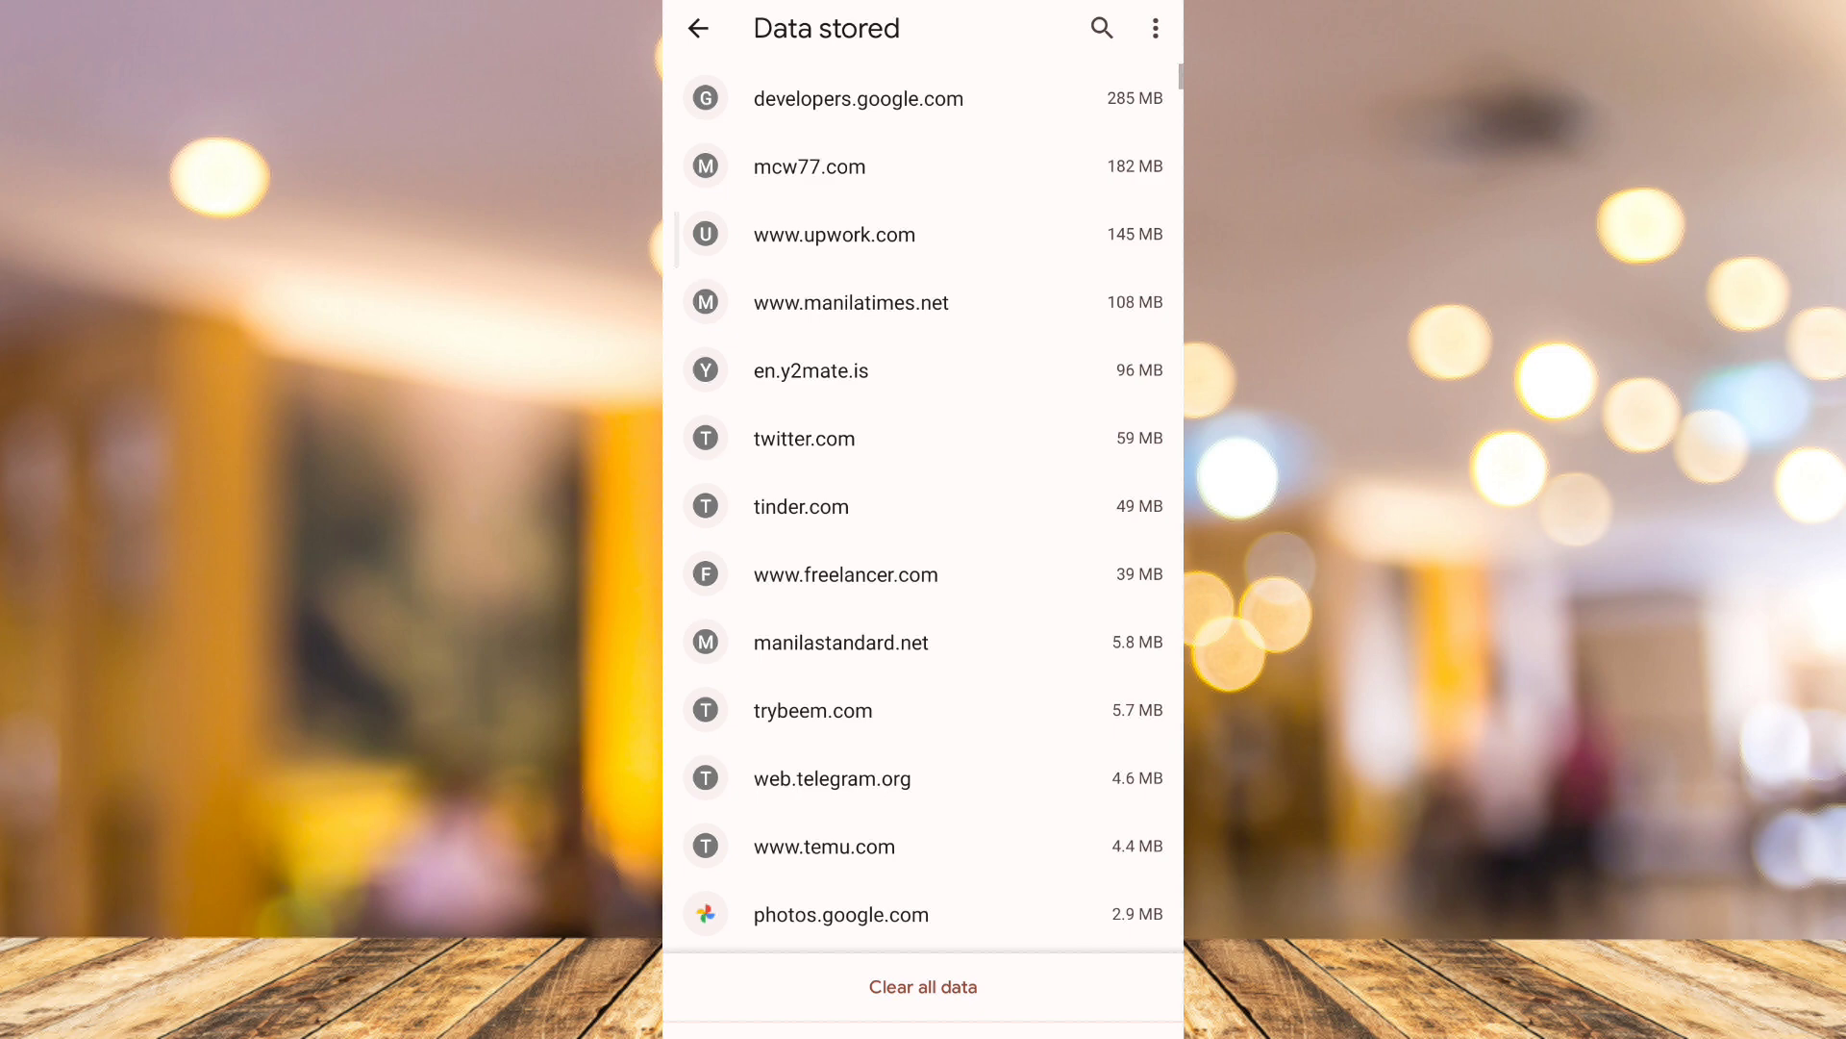
{"action": "left_click", "coordinate": [923, 986]}
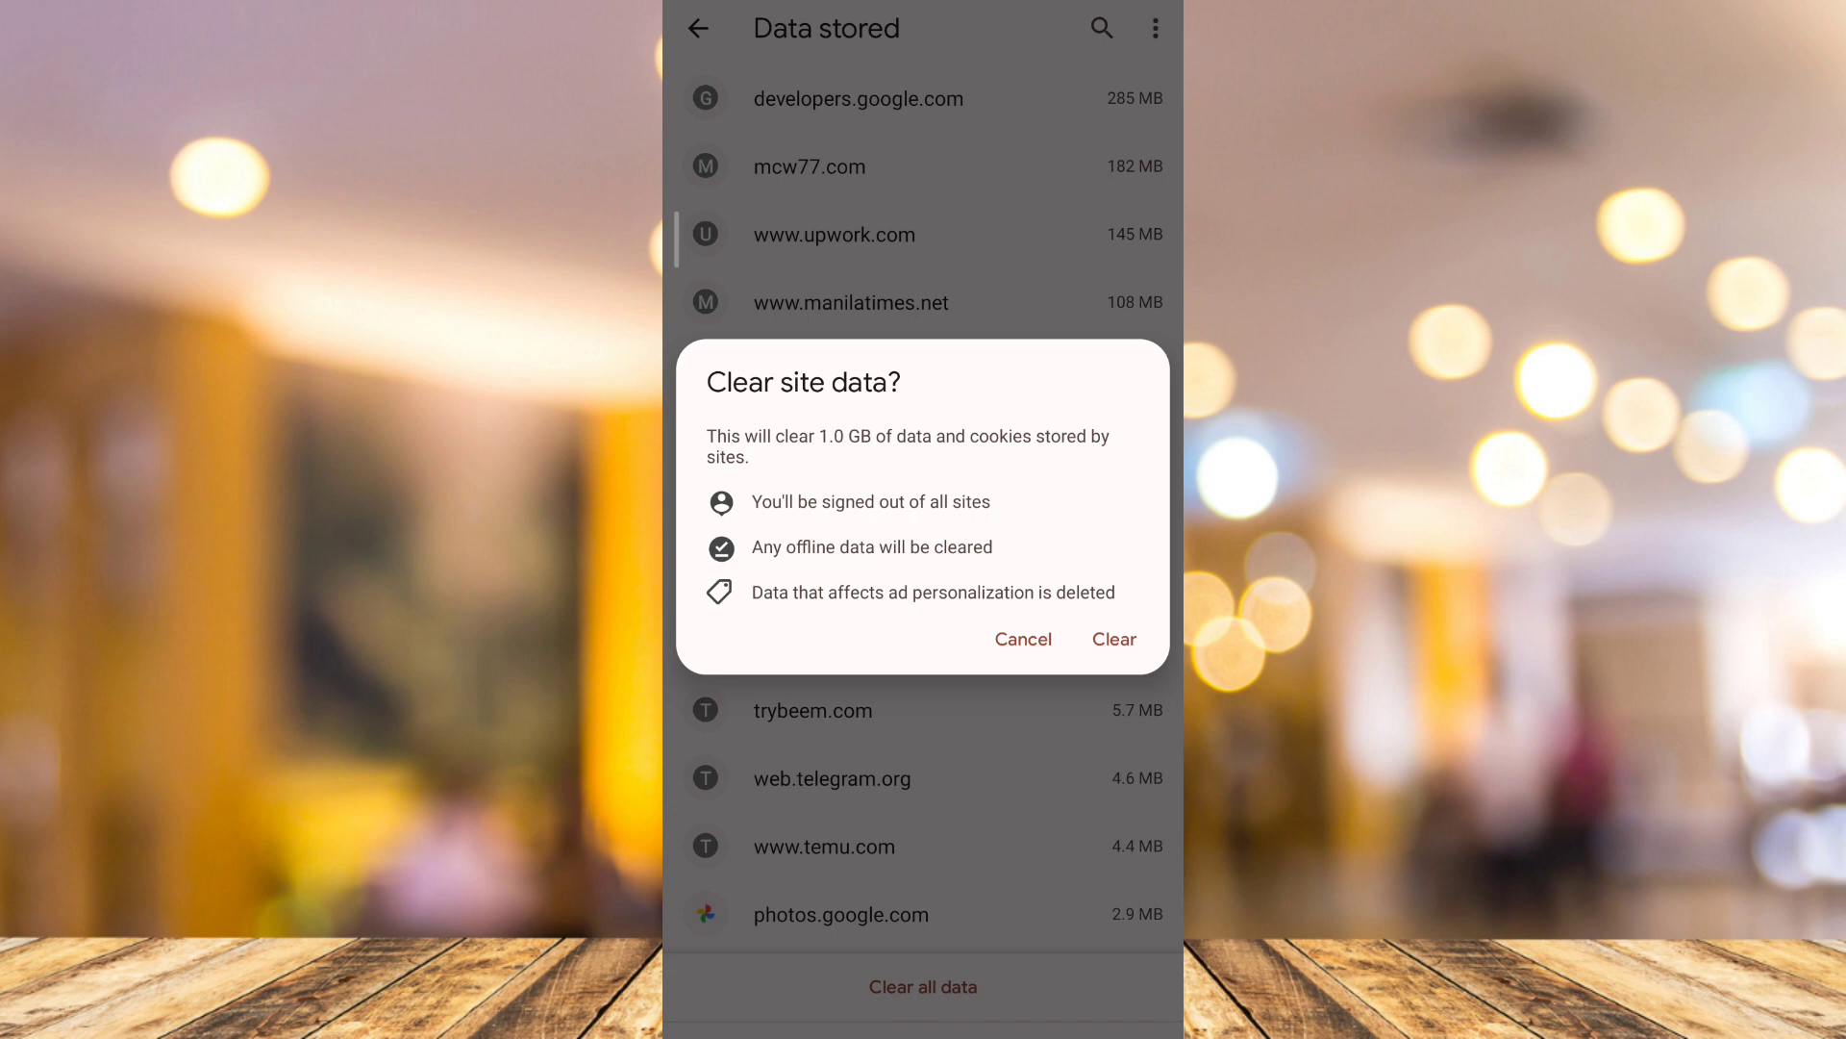
{"action": "left_click", "coordinate": [1022, 639]}
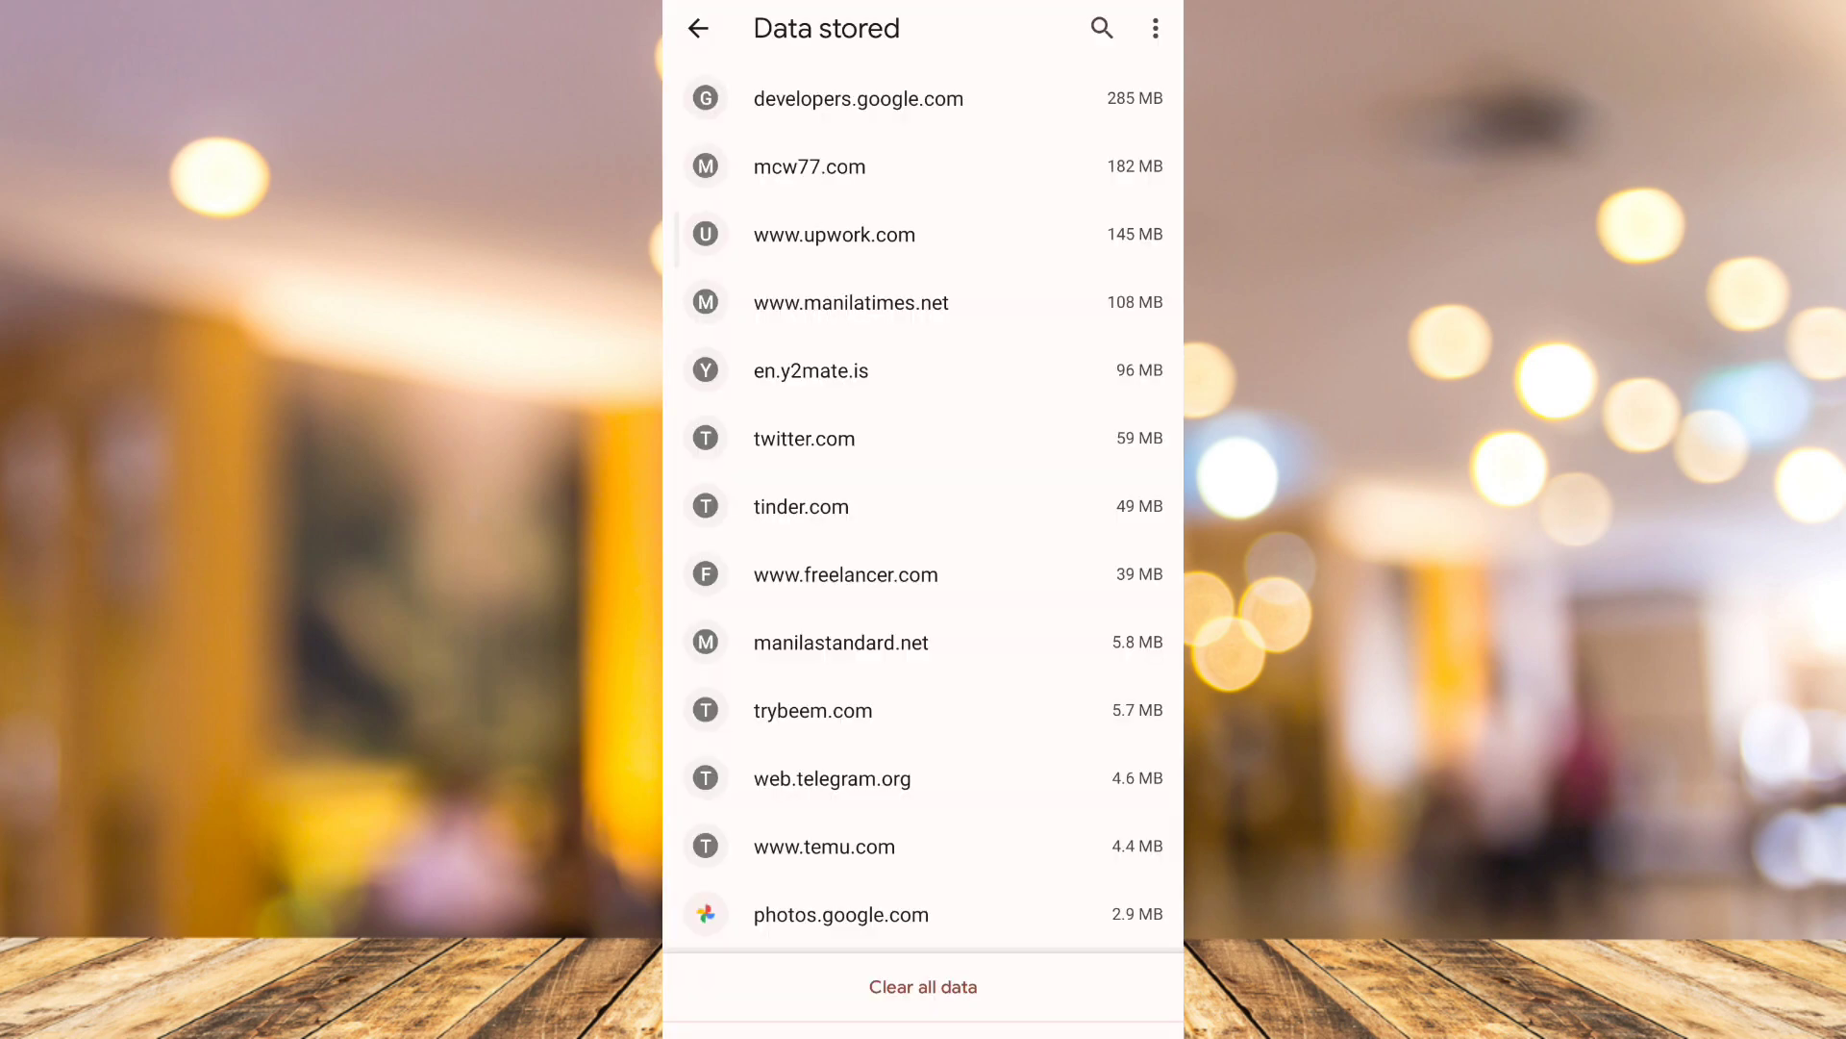
{"action": "left_click", "coordinate": [697, 28]}
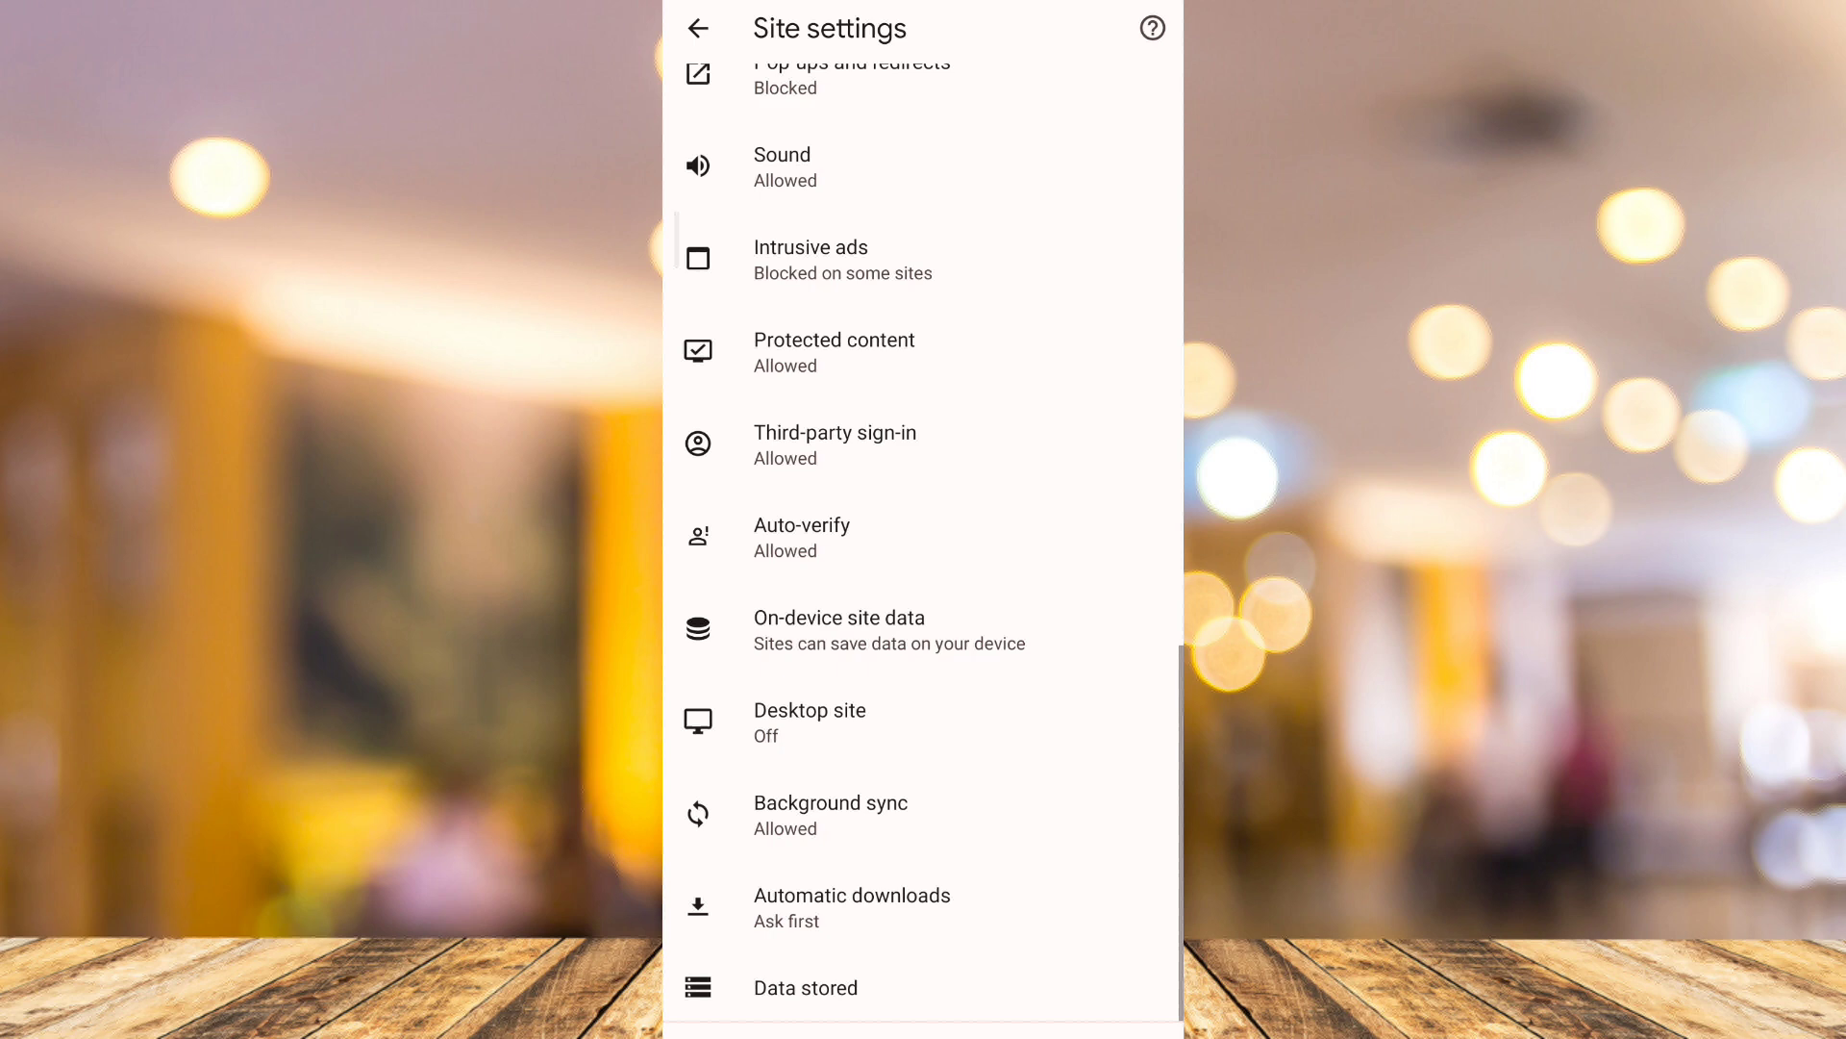
{"action": "left_click", "coordinate": [696, 27]}
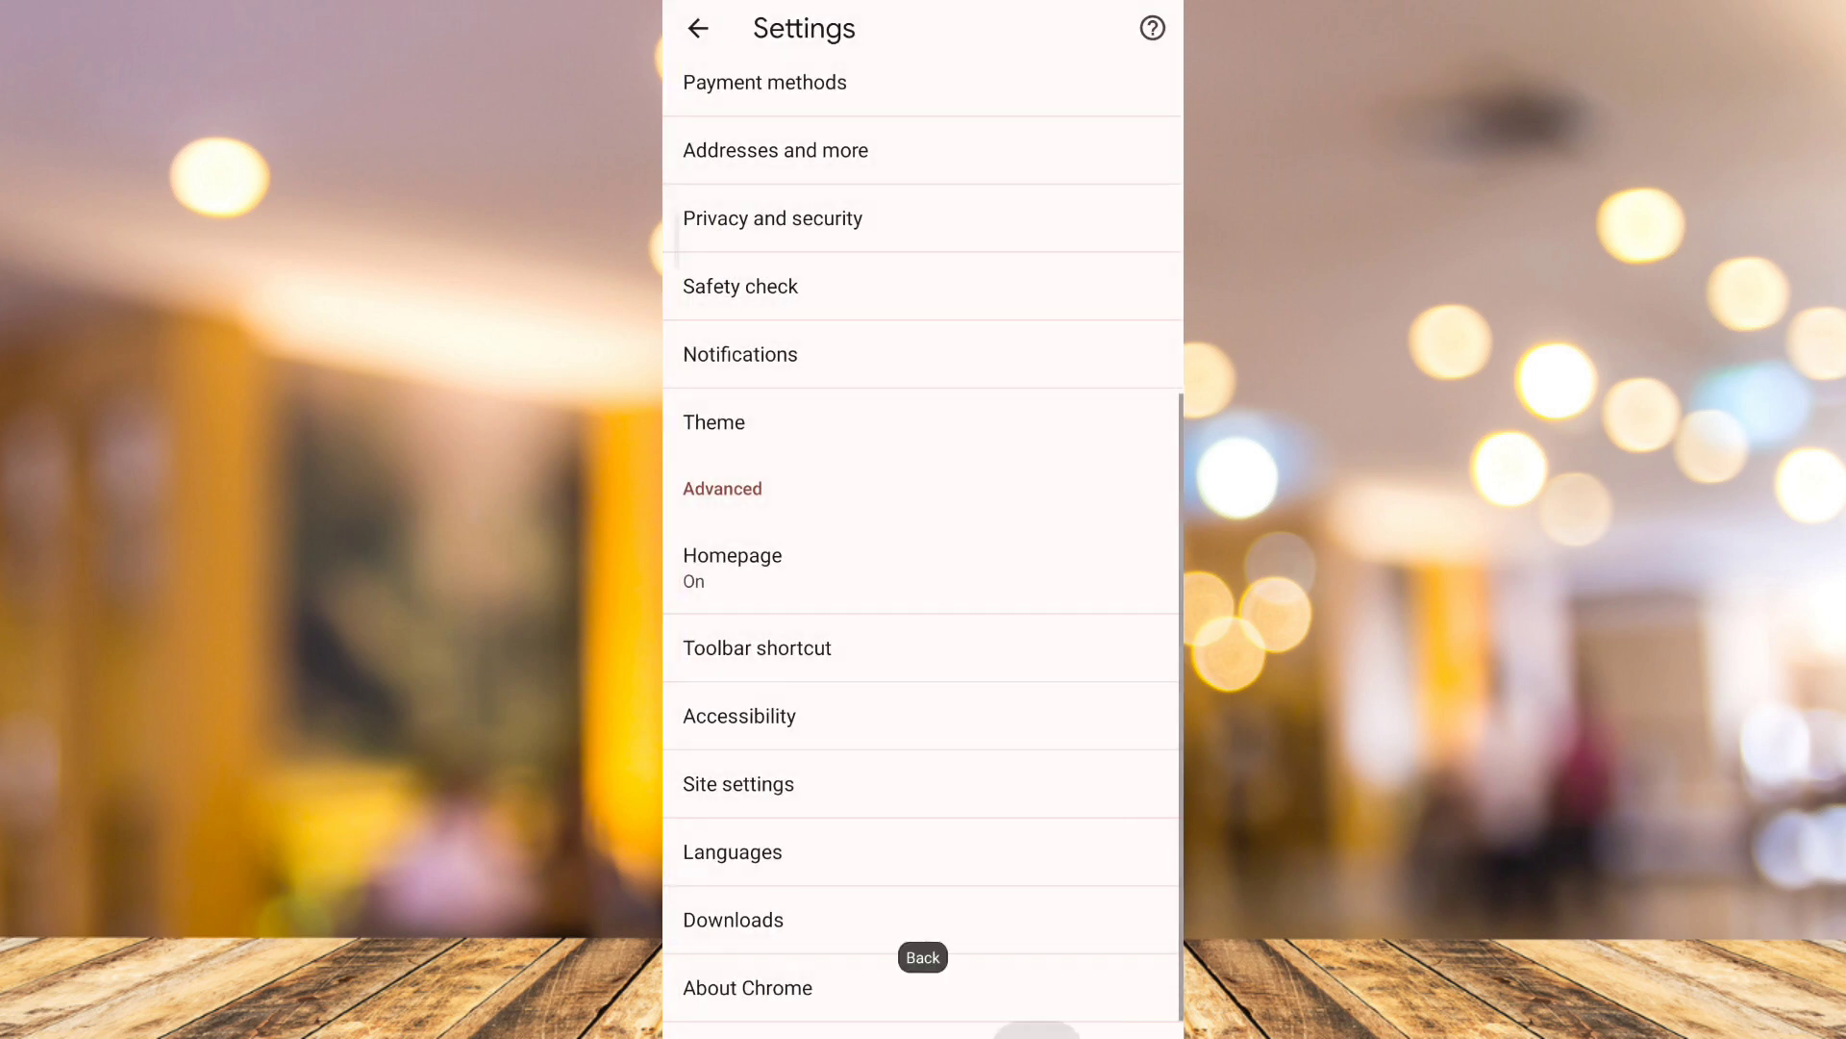